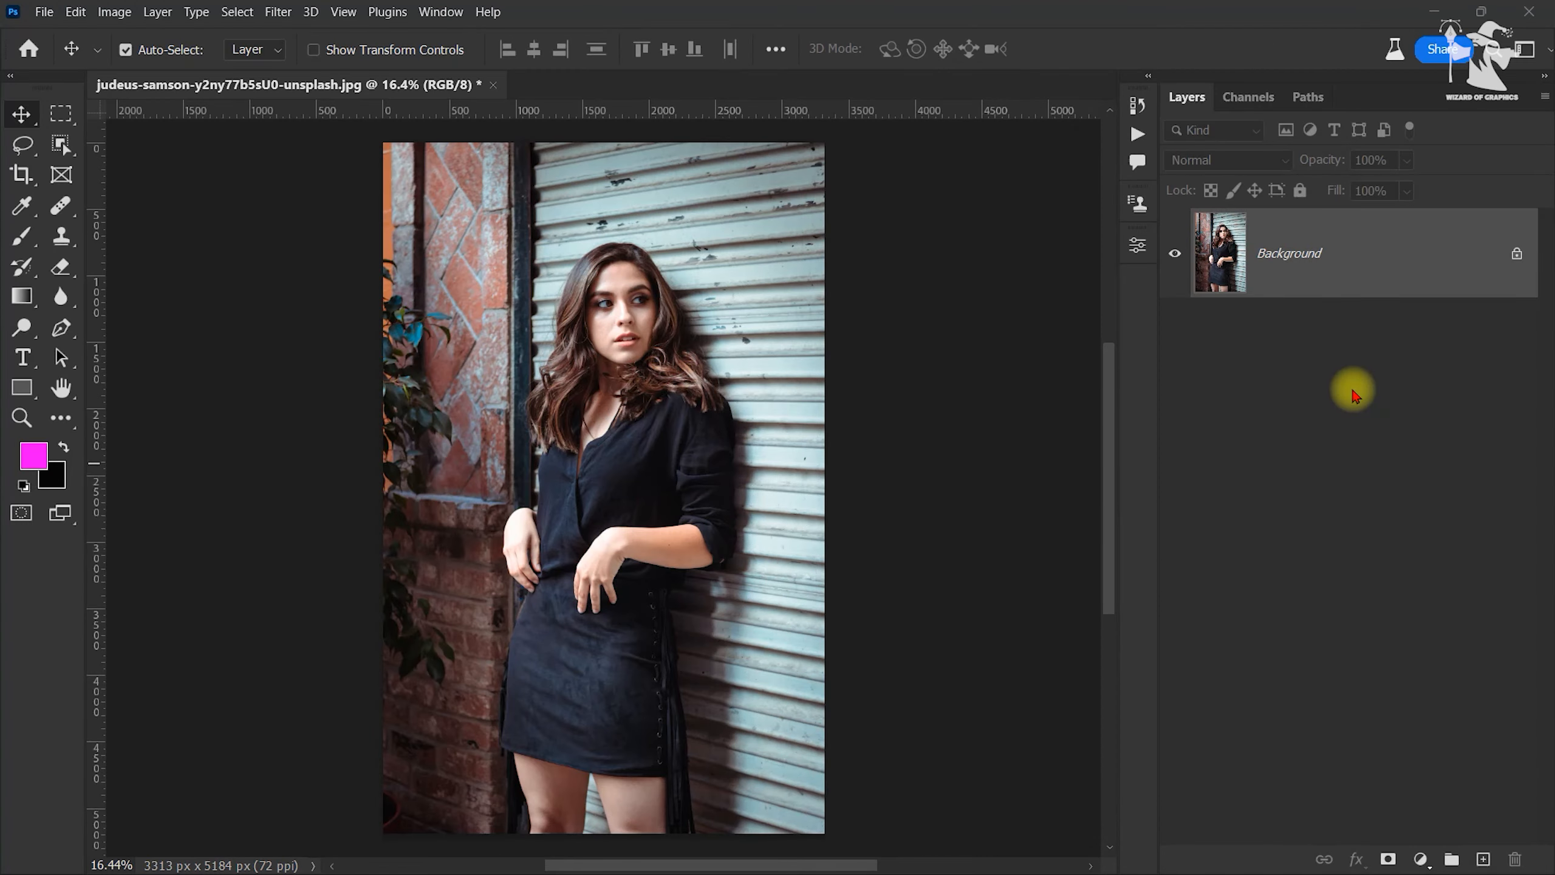
mouse_move(1185, 161)
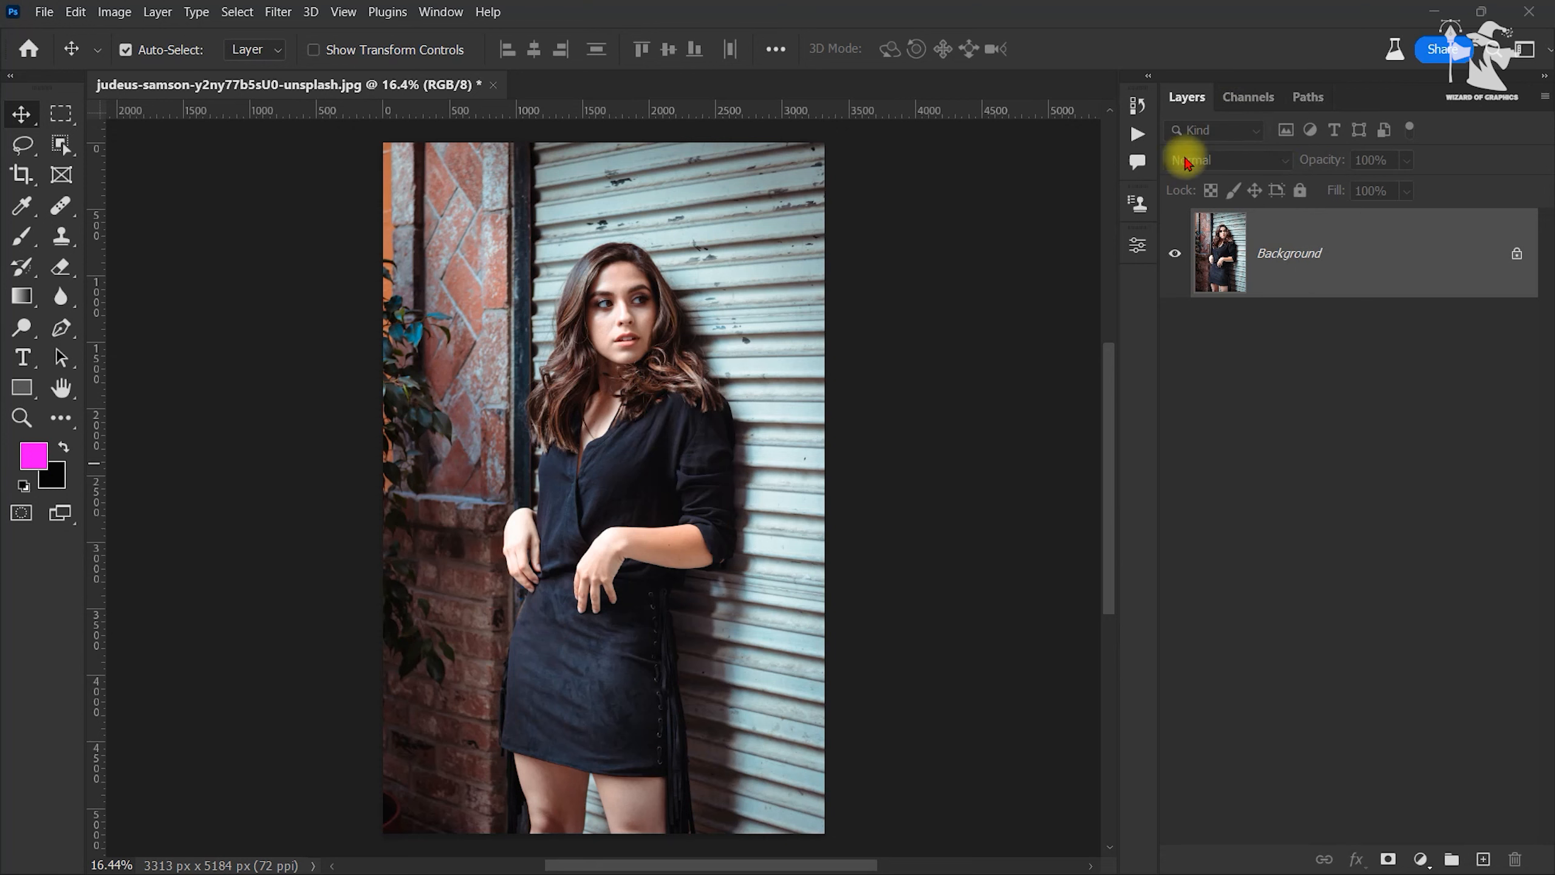
mouse_move(501, 38)
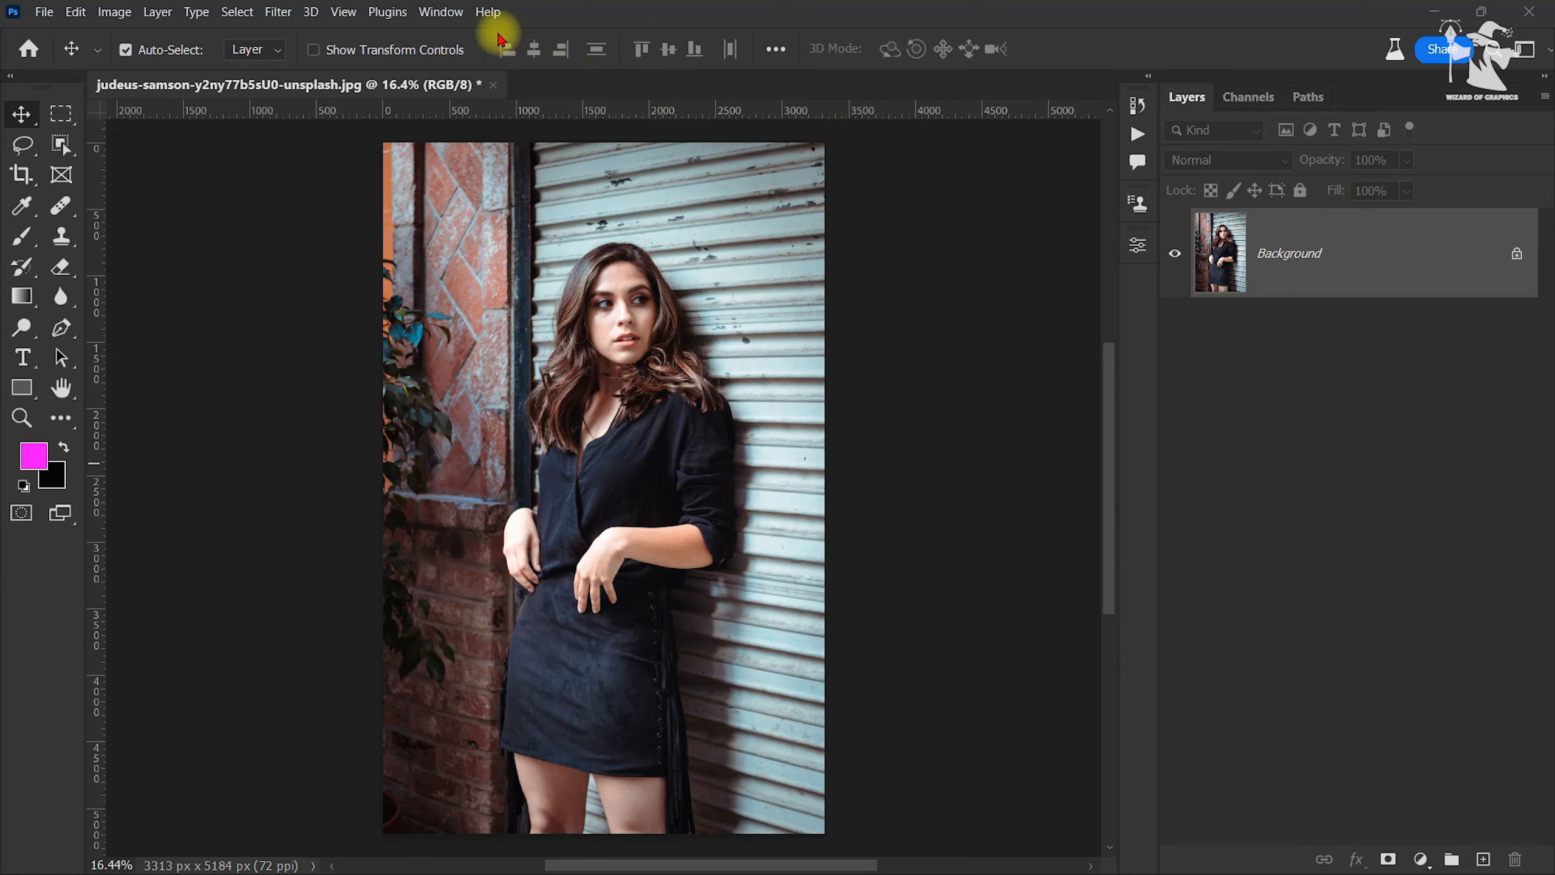
Duplicate the Background layer and make Background copy the active layer.
click(440, 11)
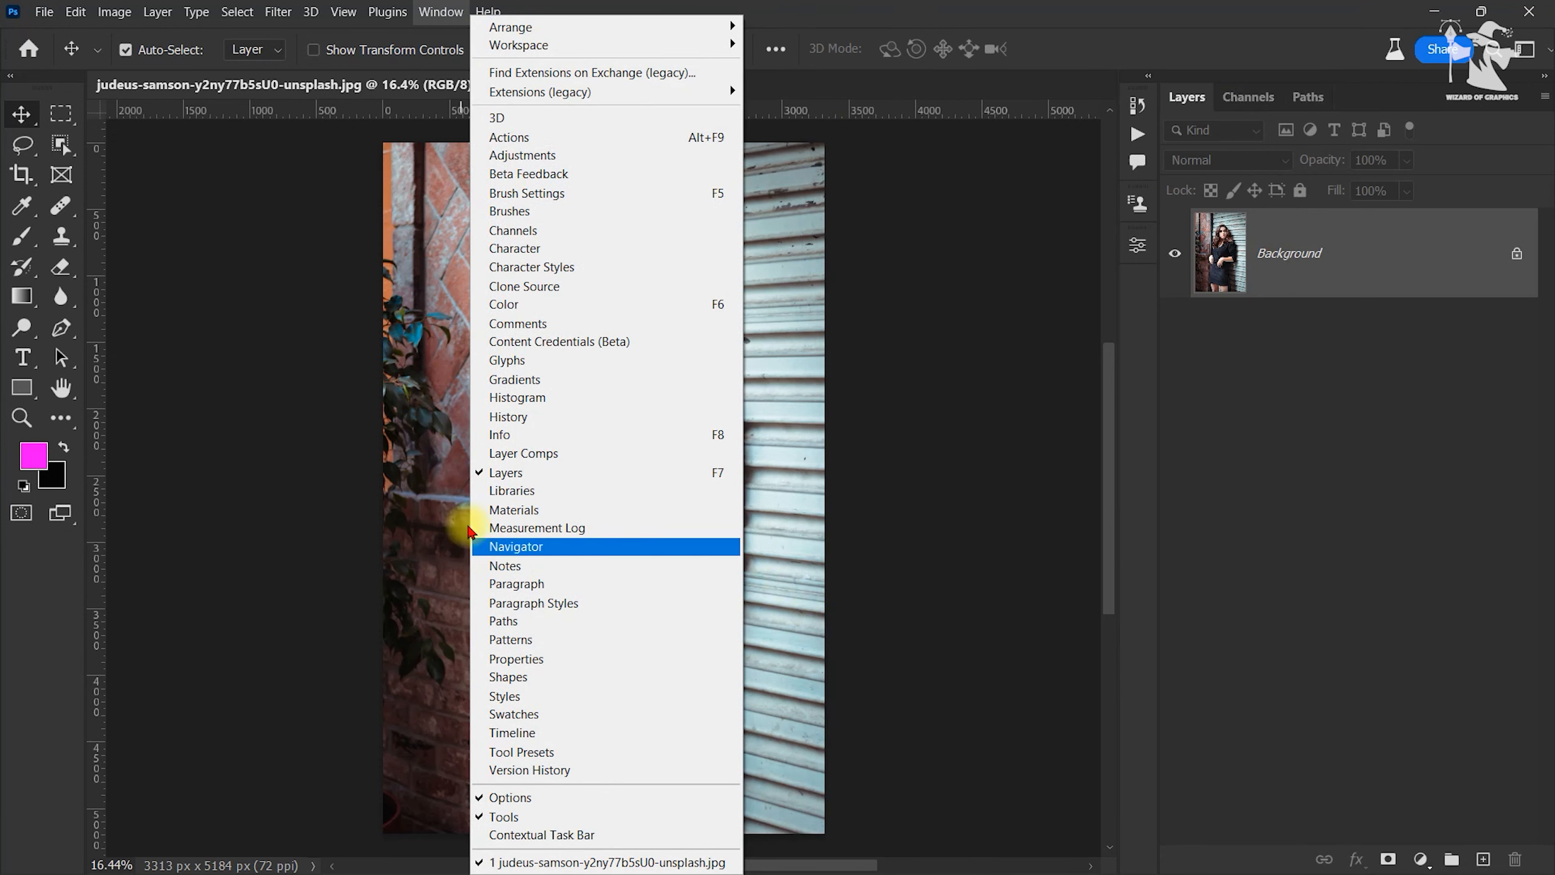
mouse_move(897, 473)
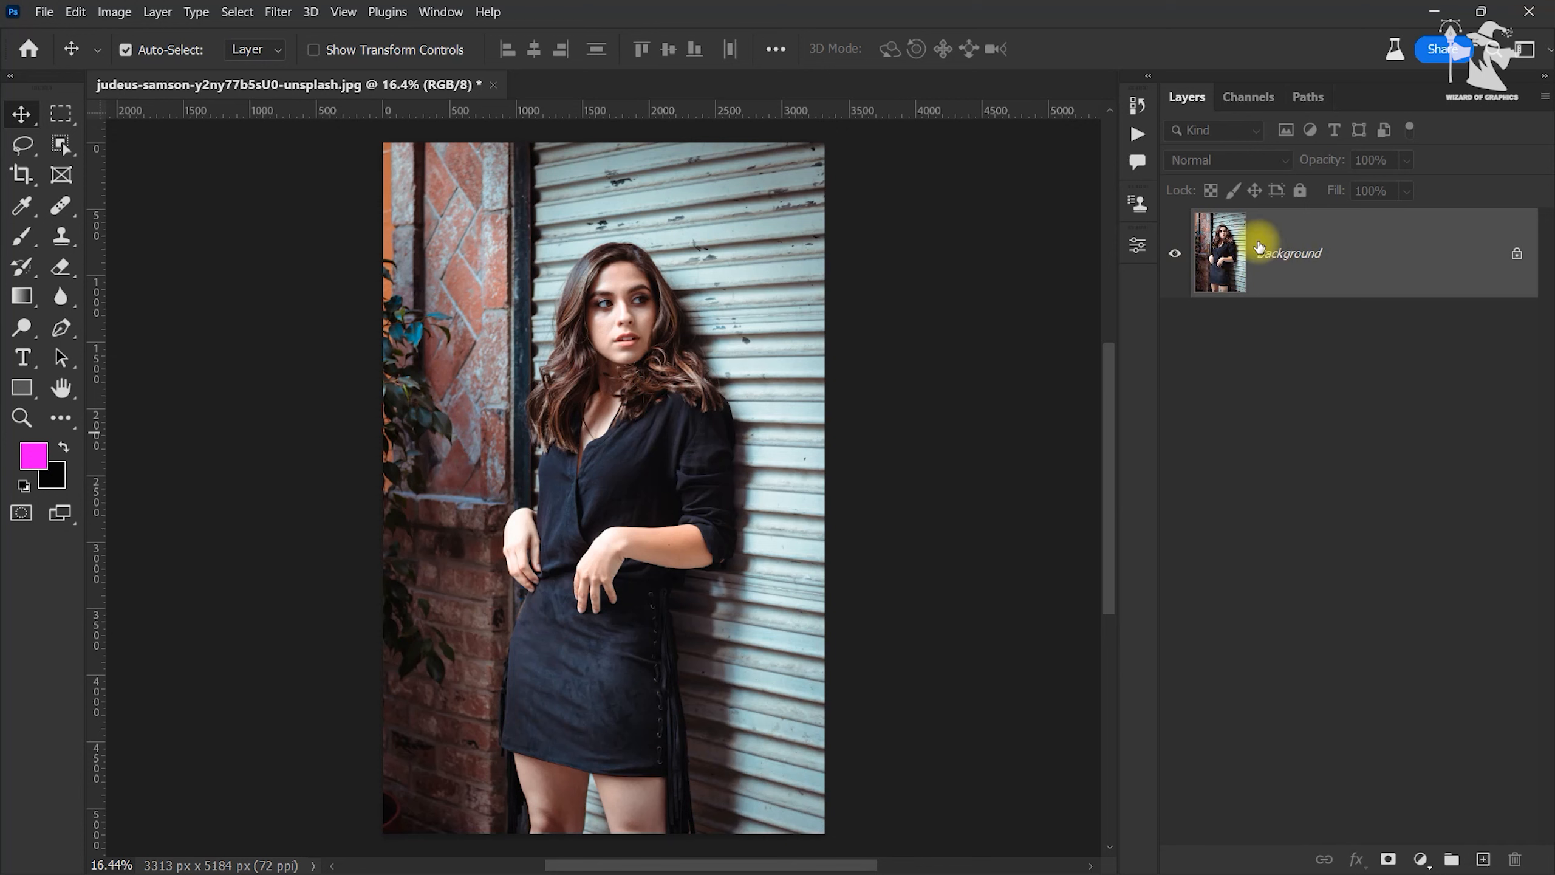
mouse_move(1408, 276)
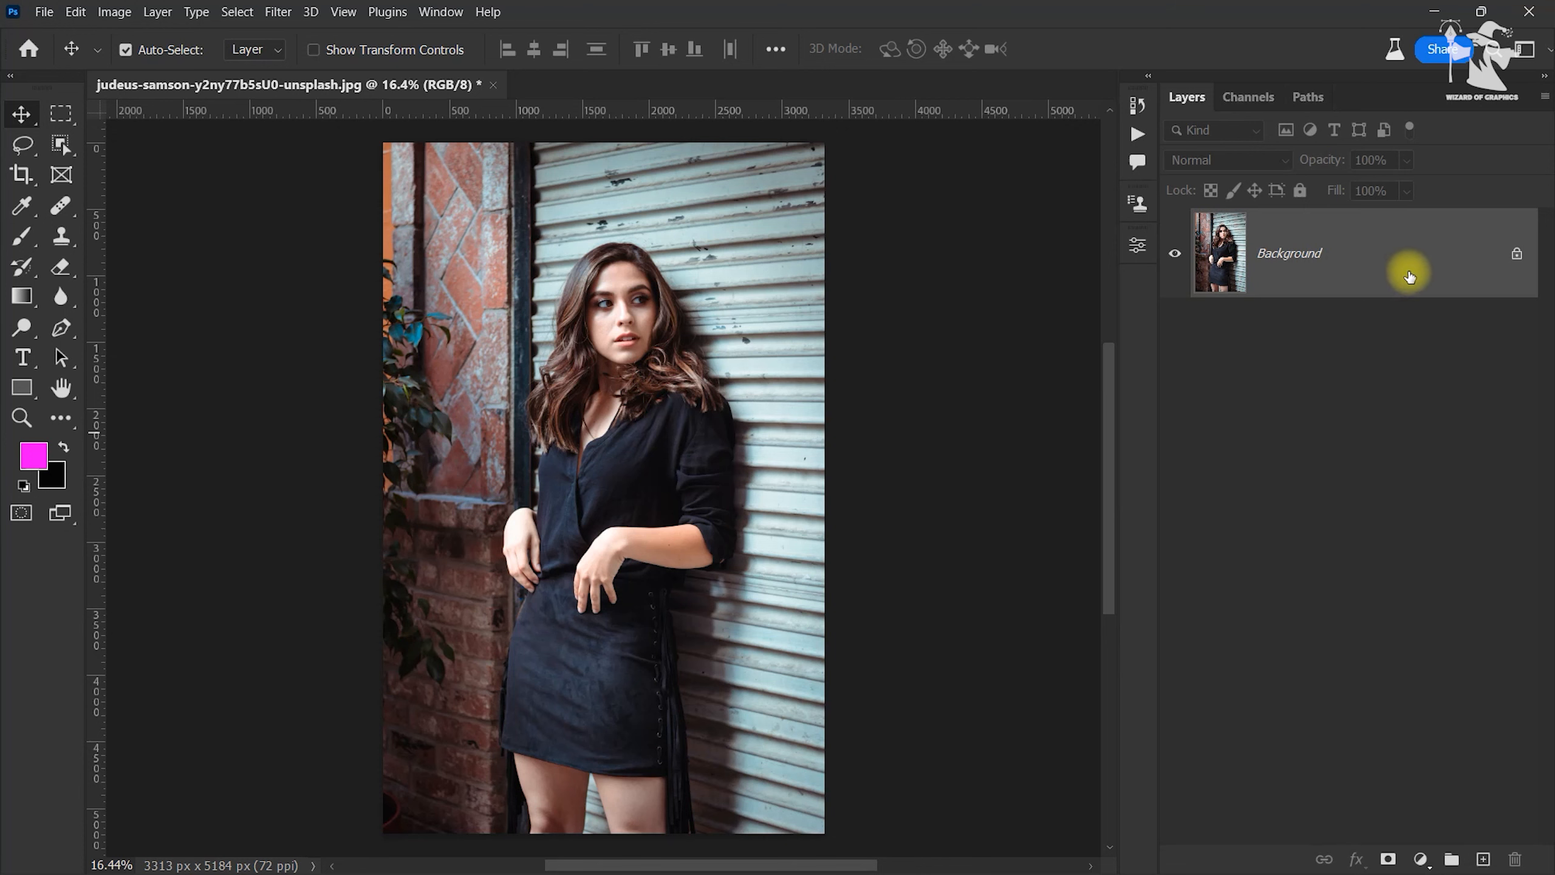
click(1485, 857)
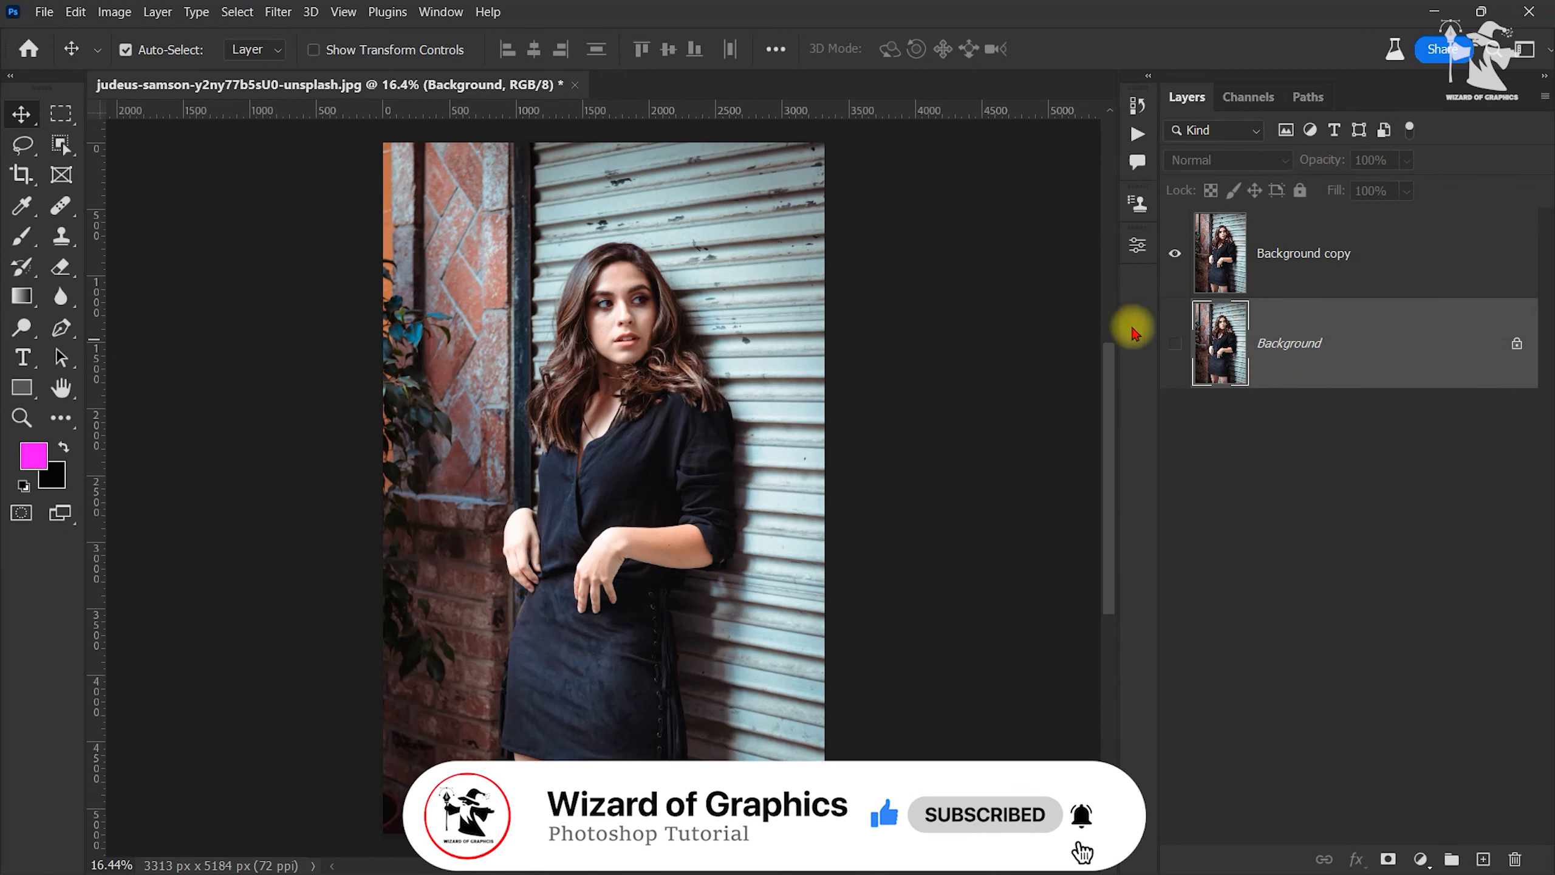
click(1338, 252)
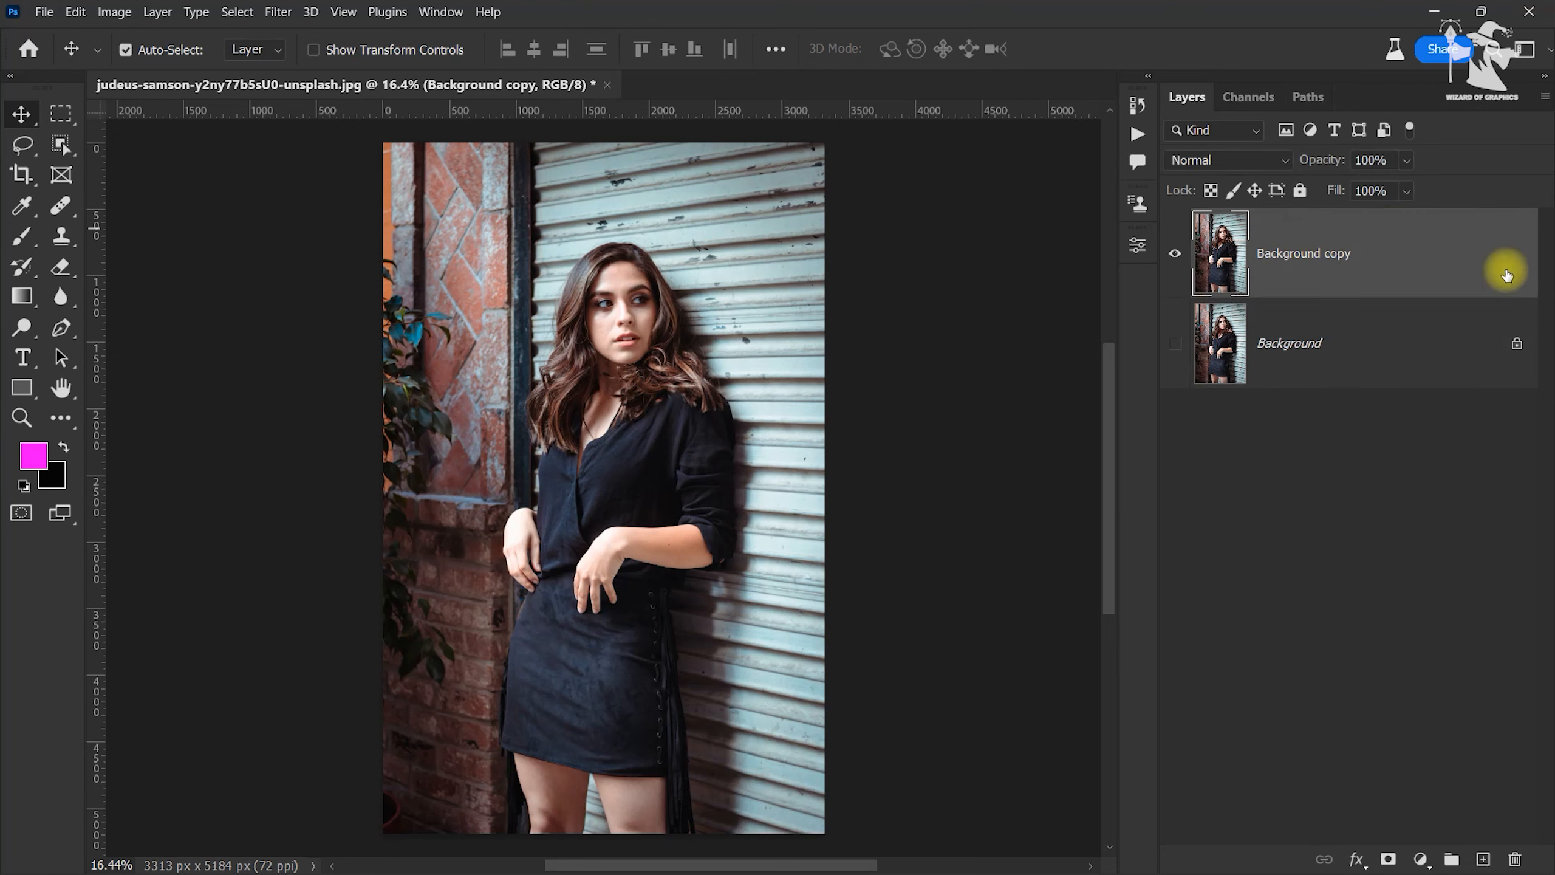
mouse_move(1317, 279)
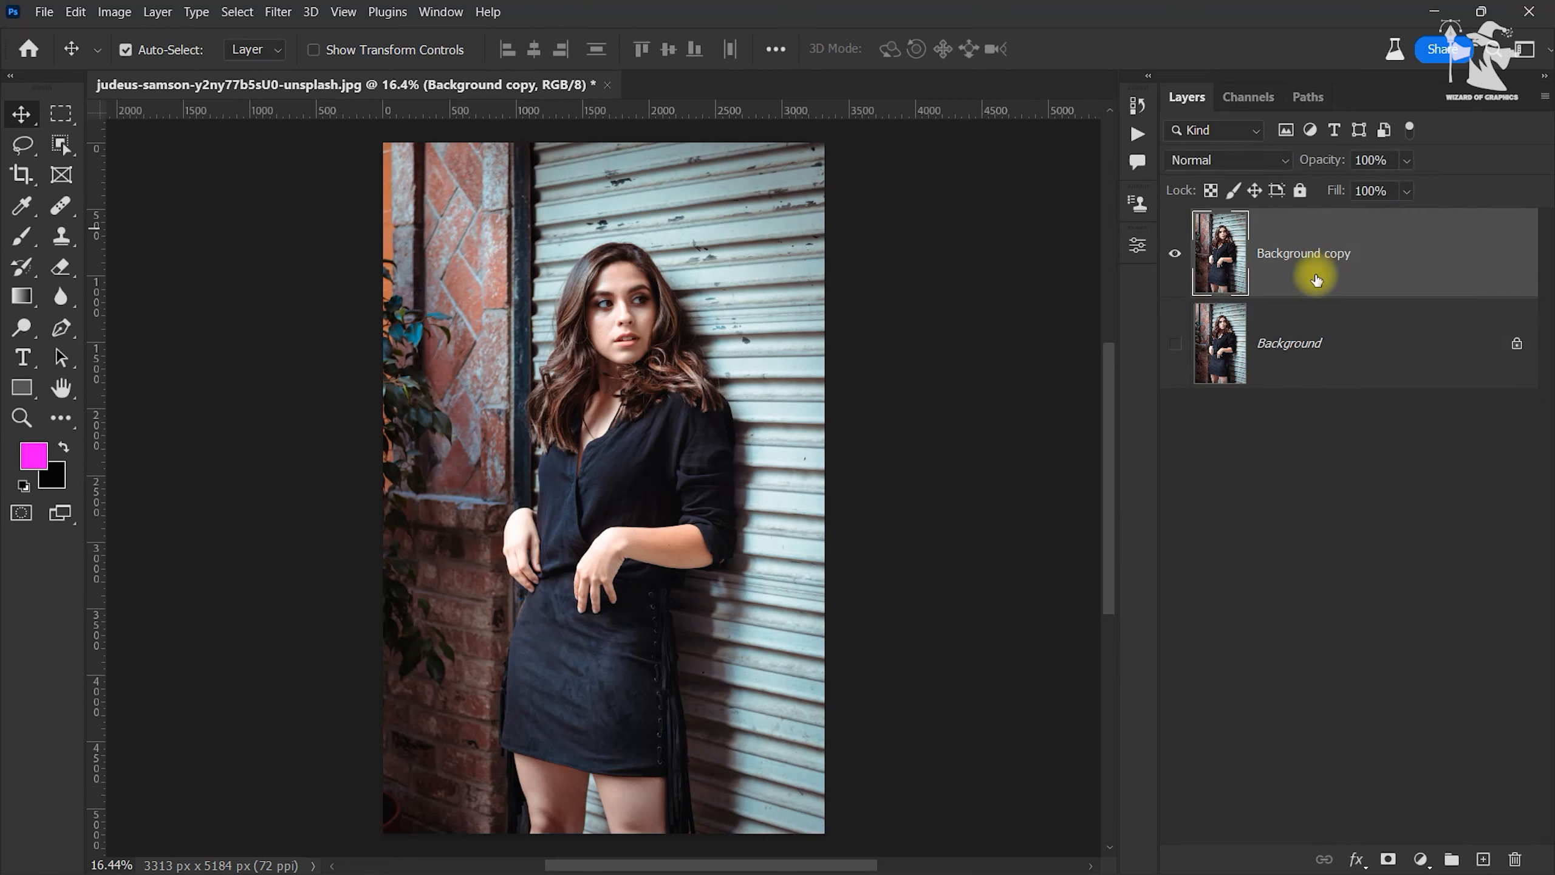
click(114, 12)
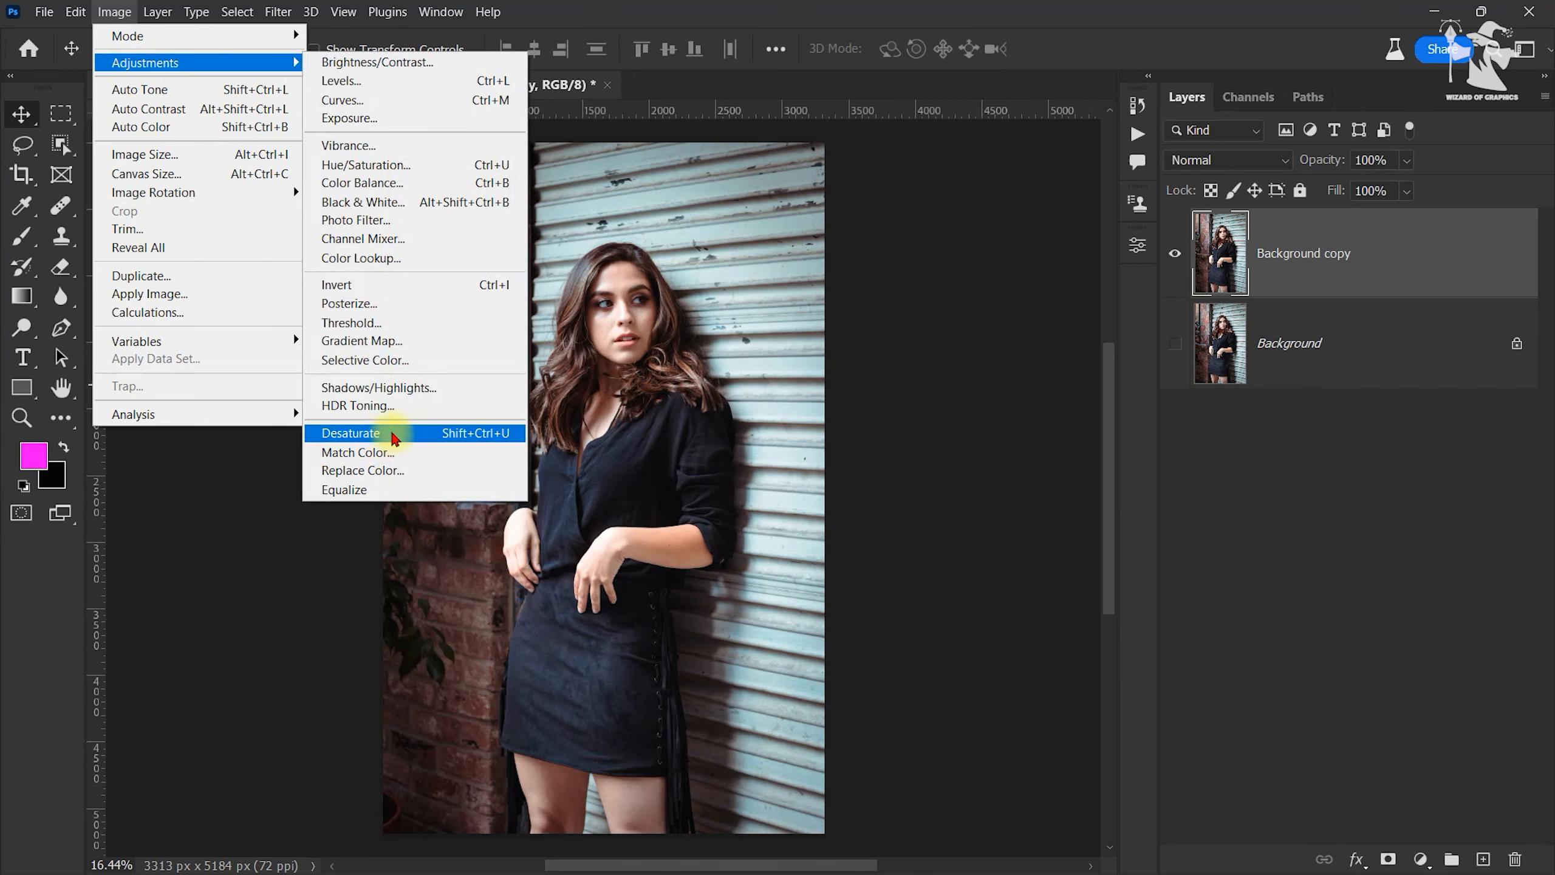
Desaturate the copy to black and white, then duplicate it as Background copy 2.
click(350, 432)
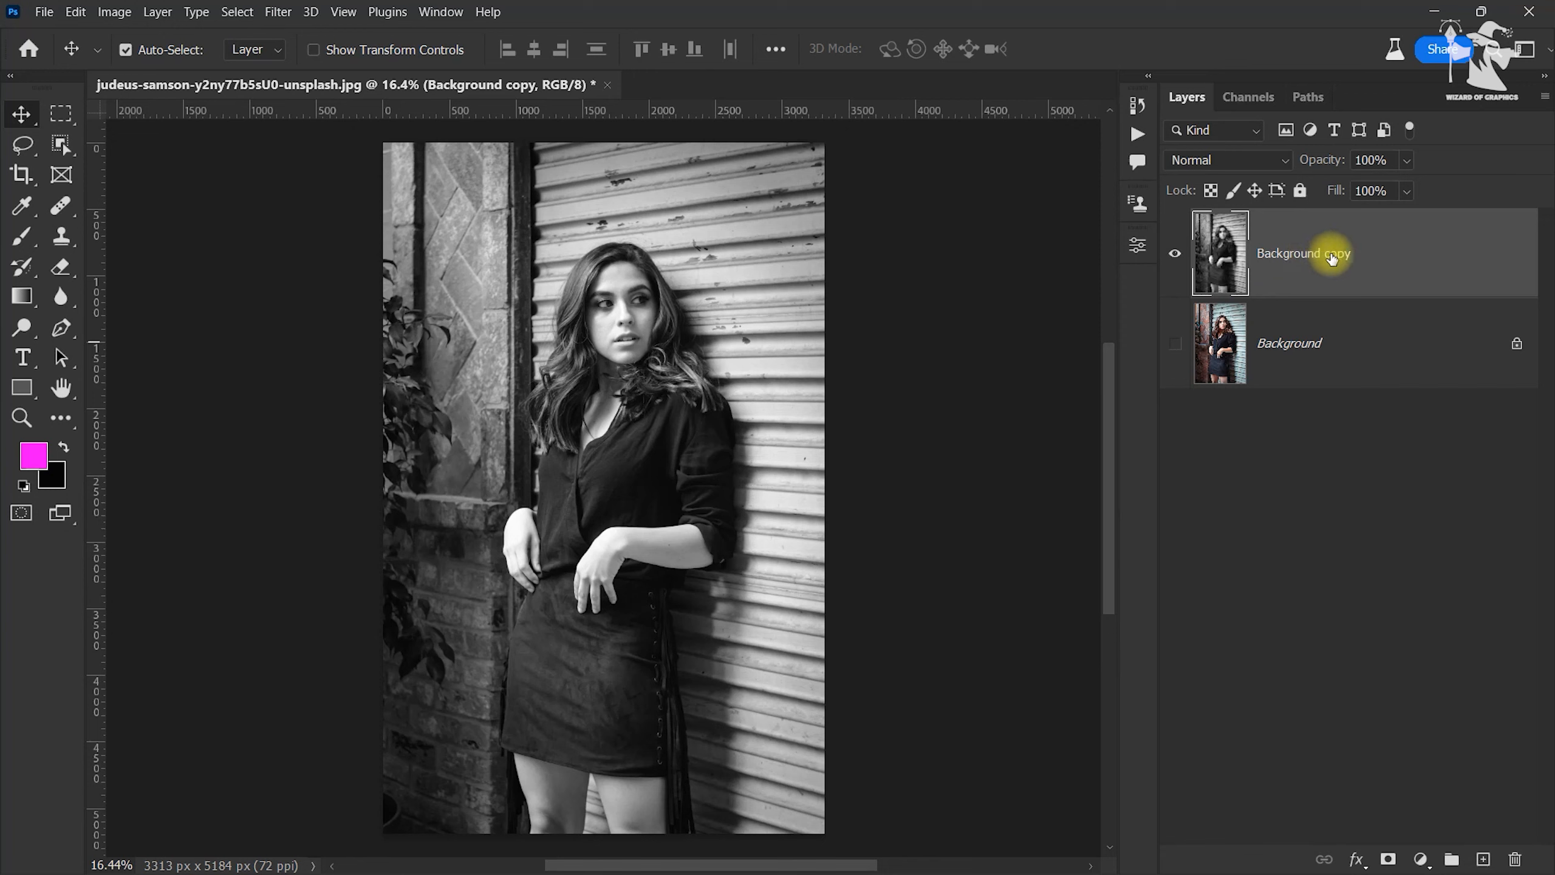
mouse_move(1319, 263)
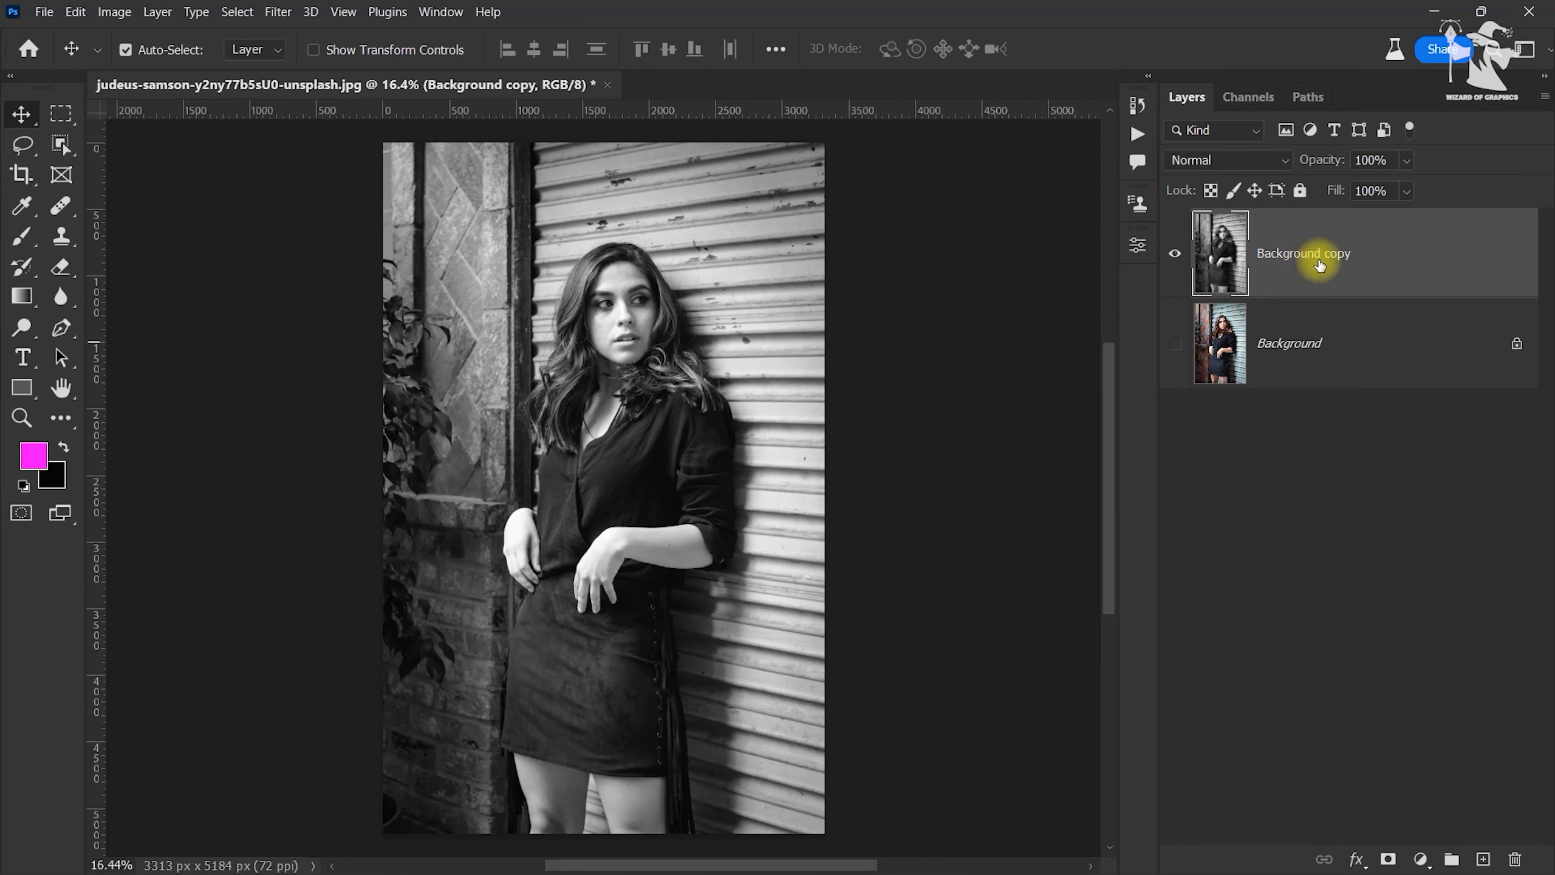
key(ctrl+j)
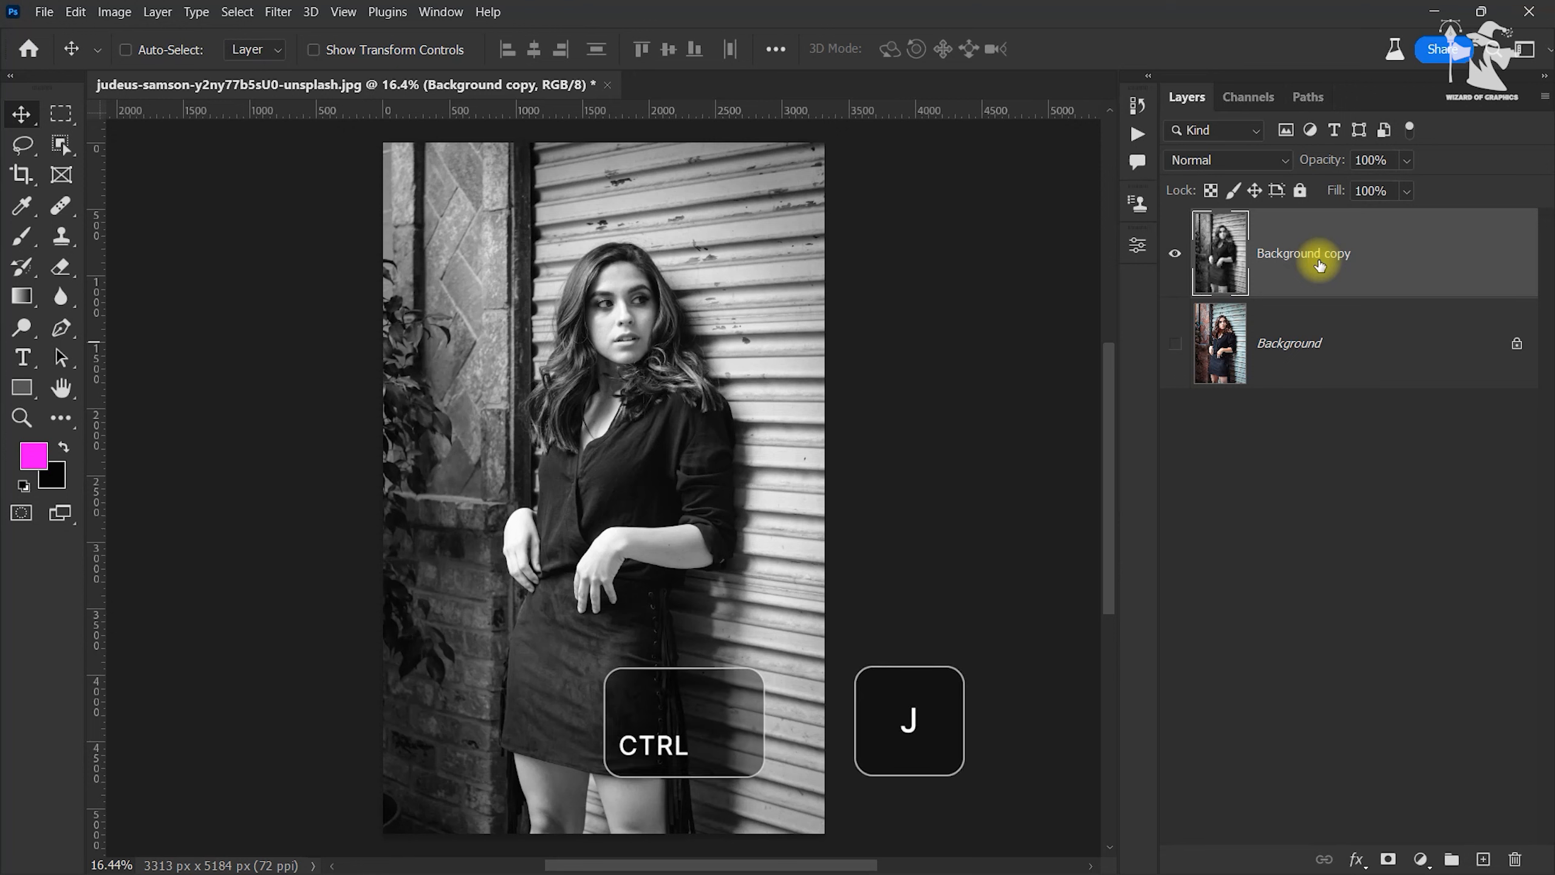
key(ctrl+j)
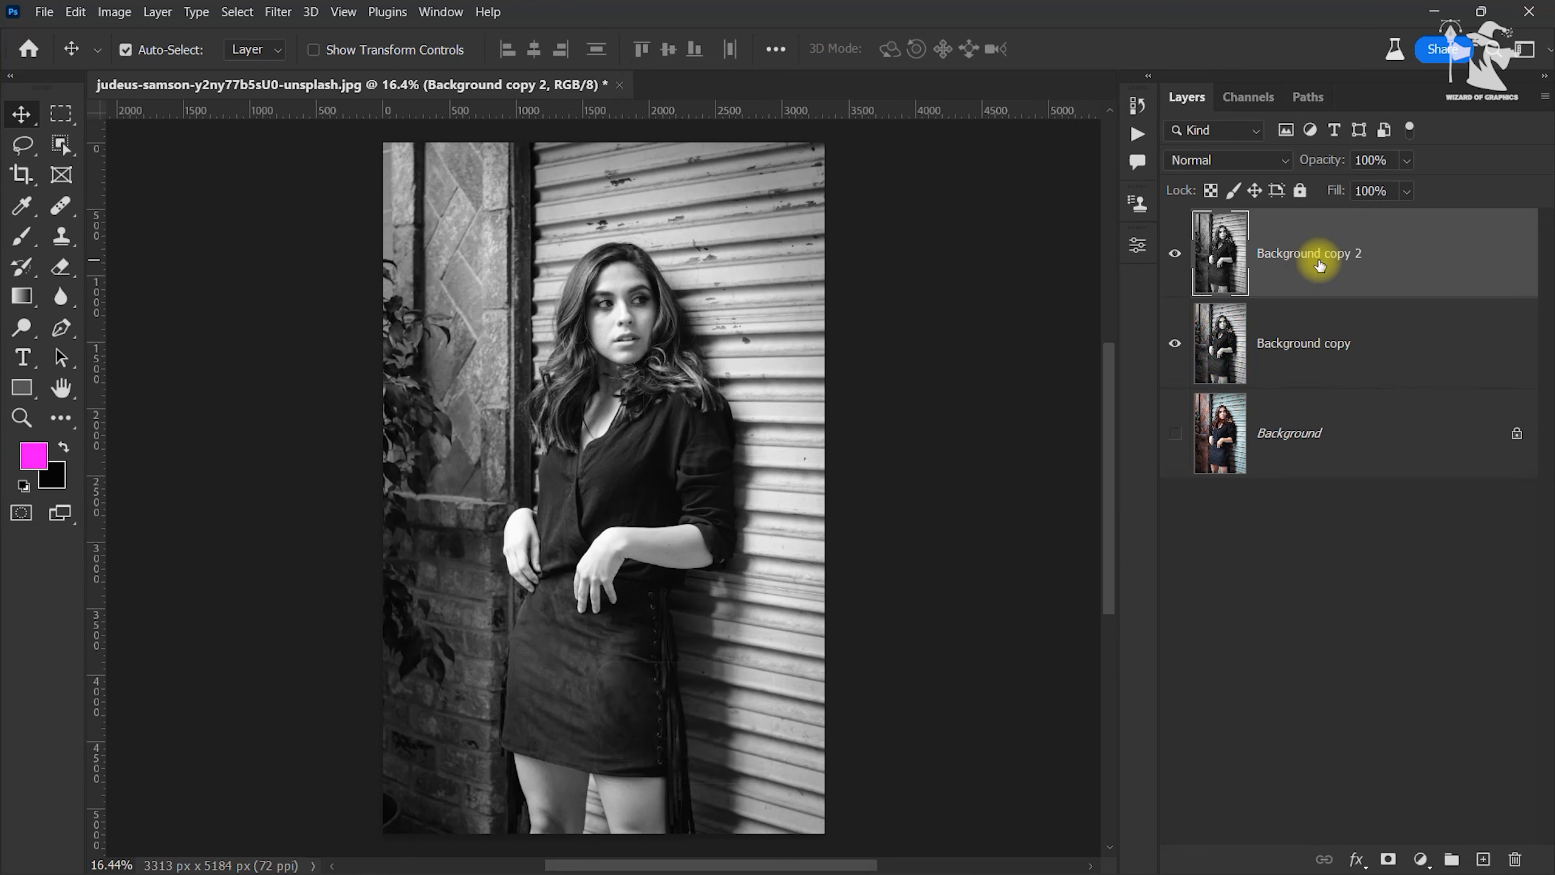
mouse_move(1393, 240)
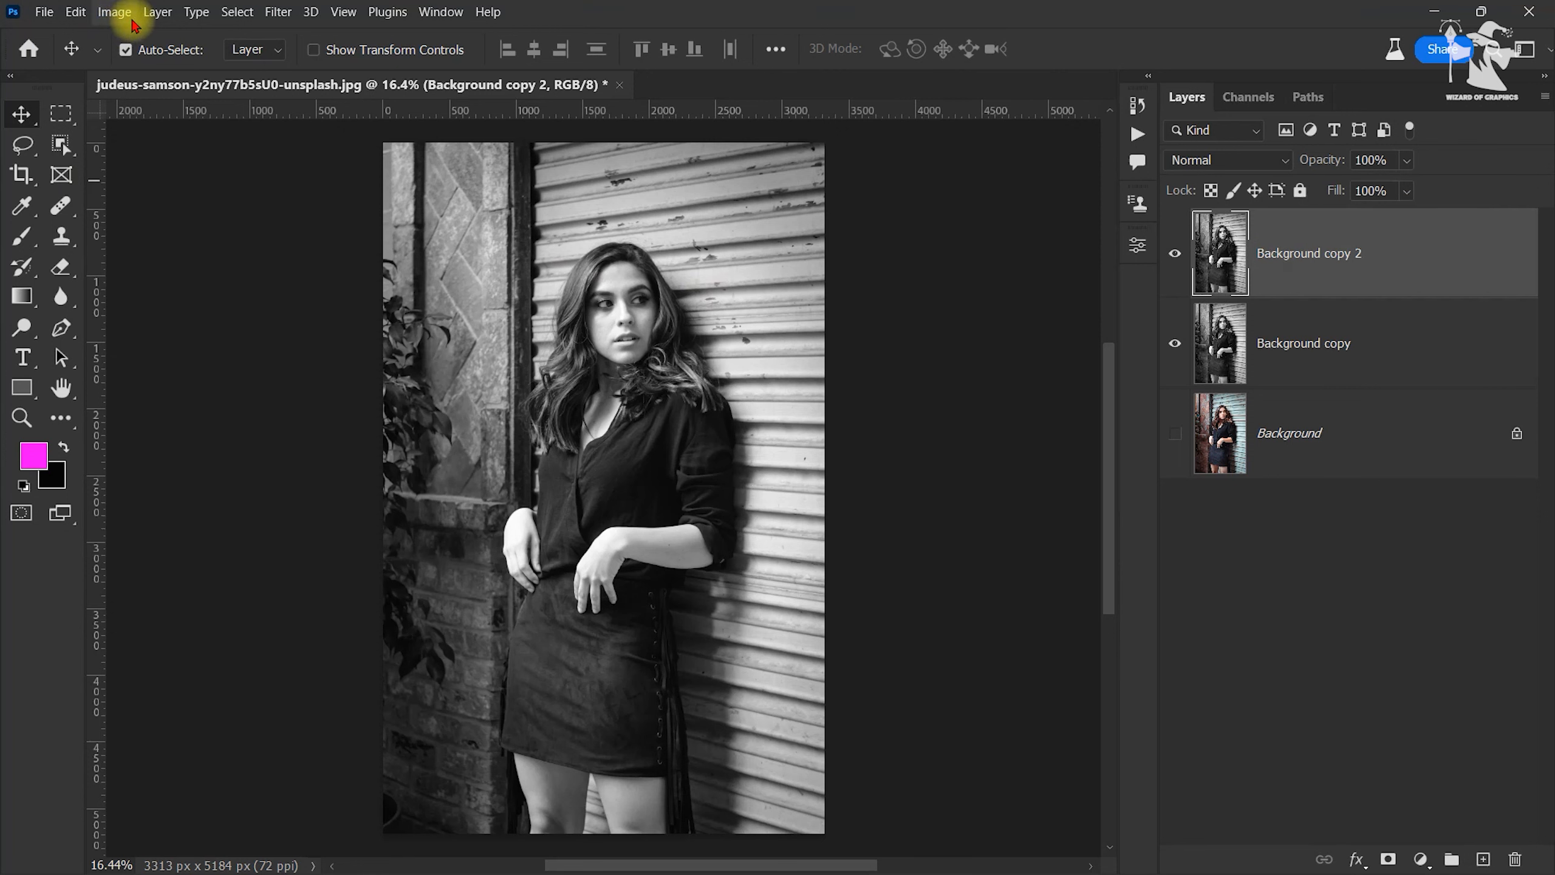
Invert Background copy 2 into a negative via Image > Adjustments > Invert.
click(113, 13)
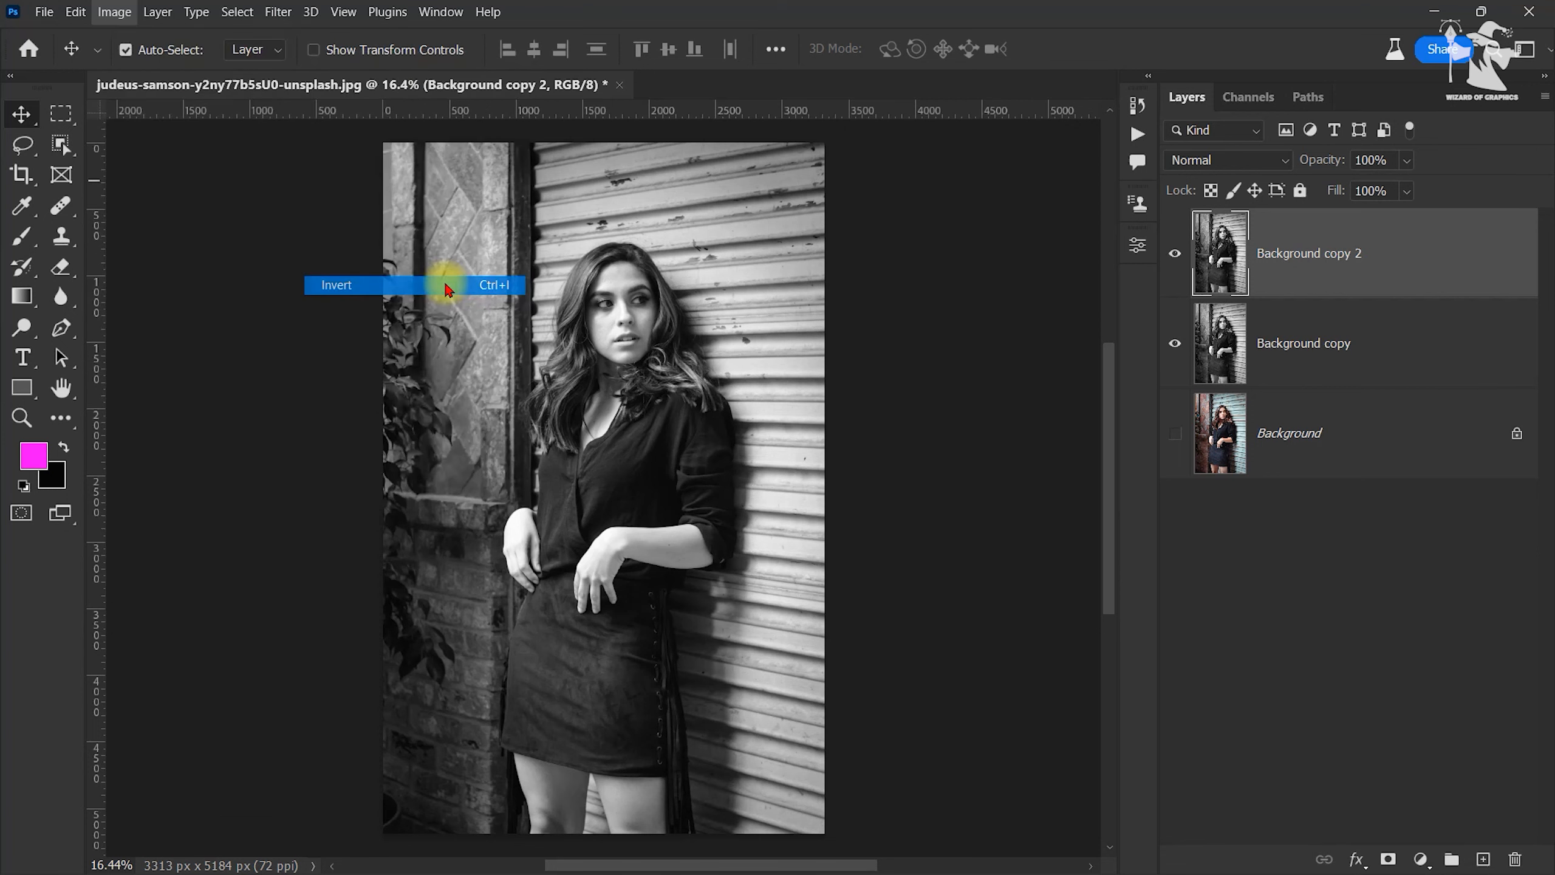
click(336, 285)
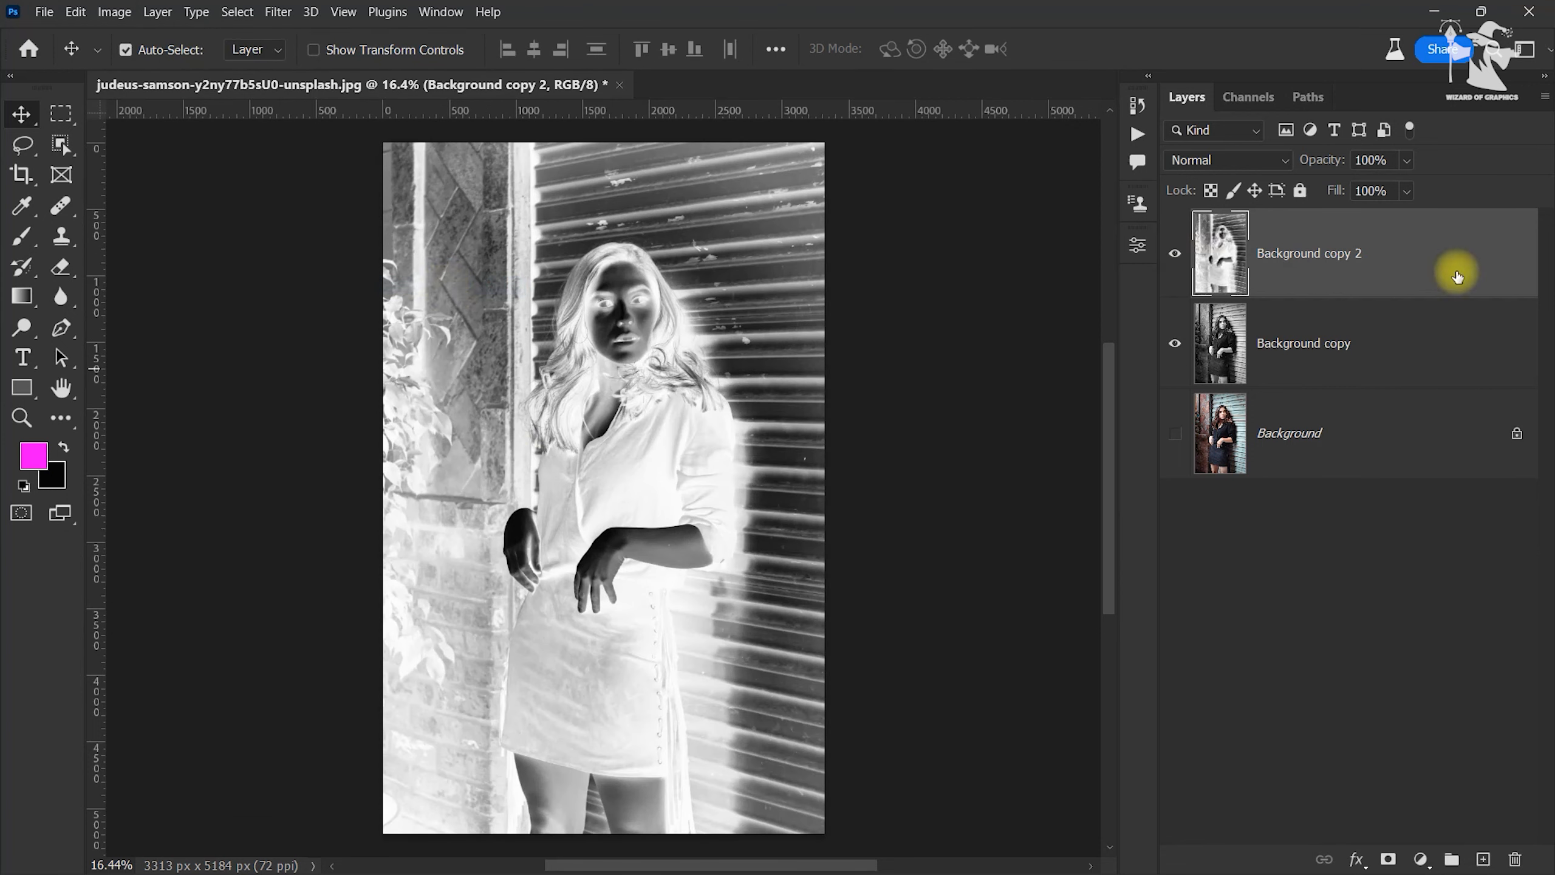
mouse_move(1324, 253)
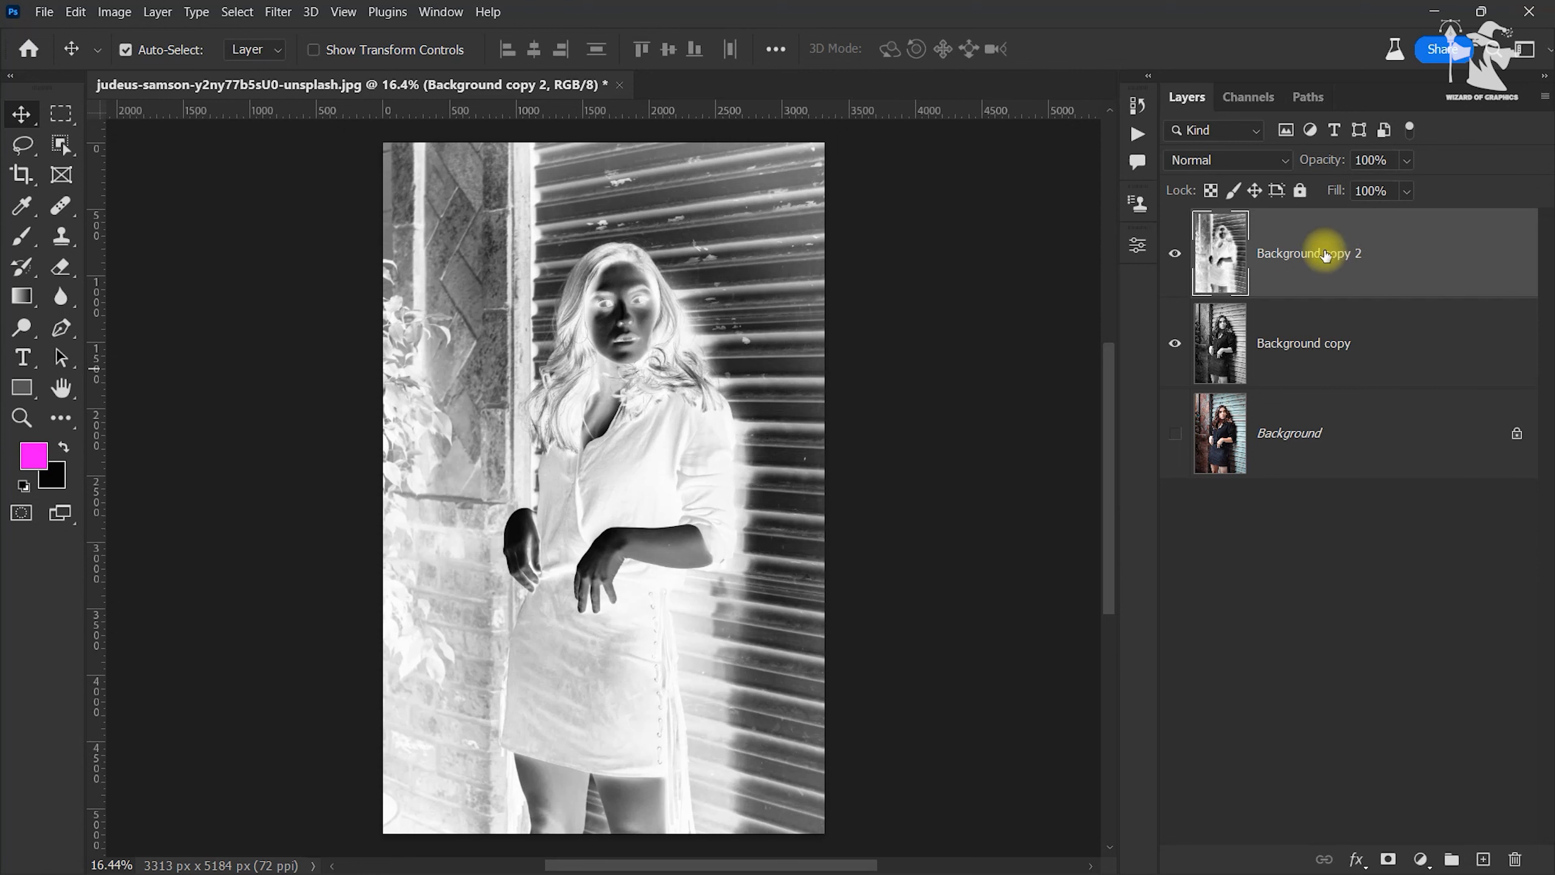
mouse_move(1292, 205)
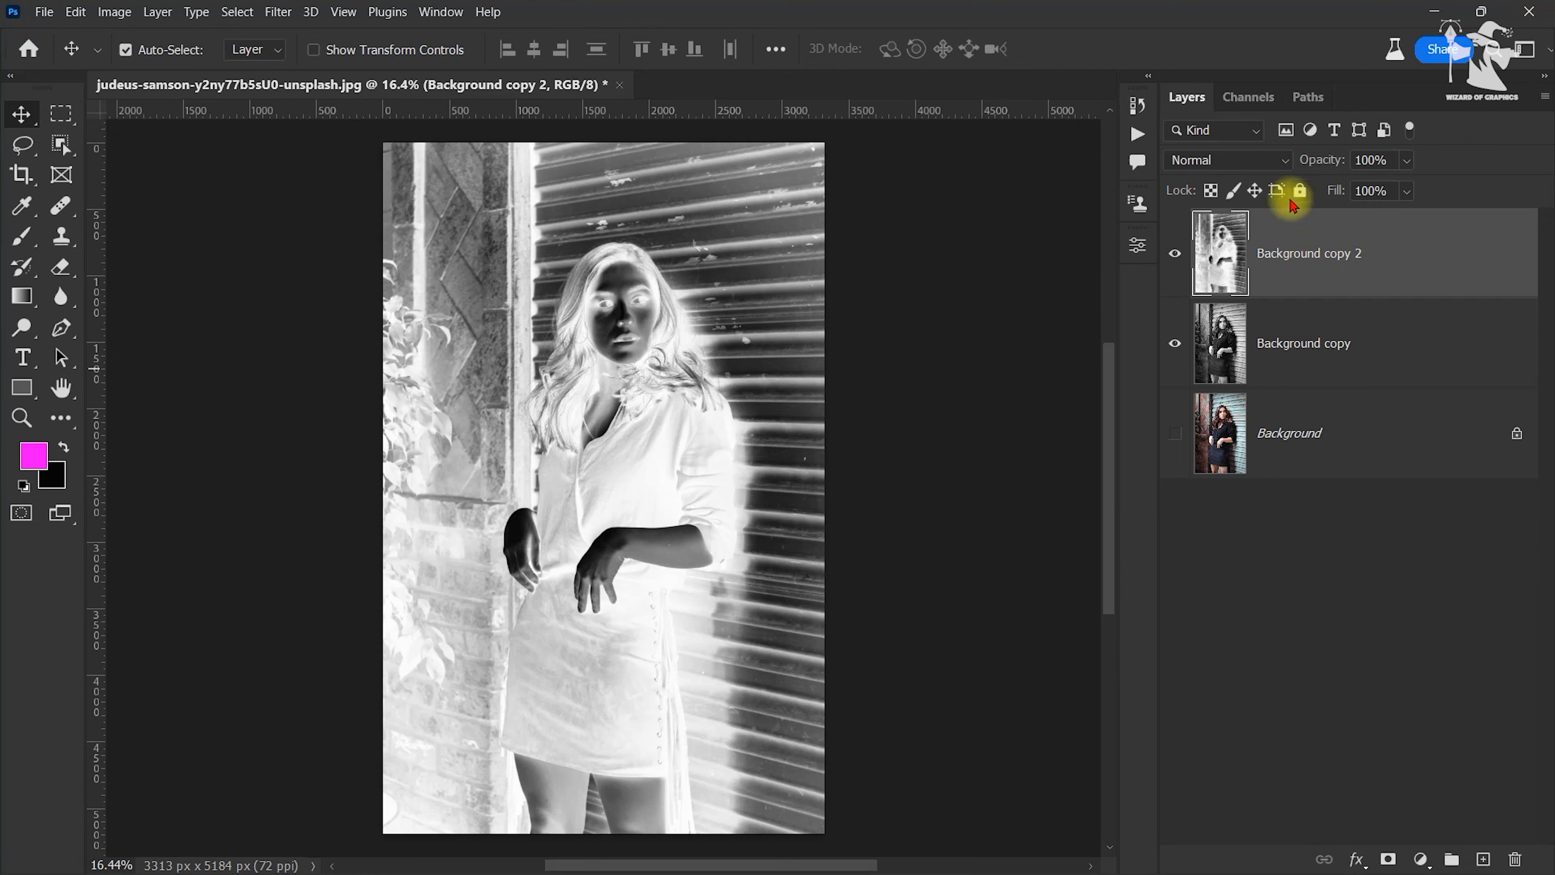
Change the inverted layer's blend mode from Normal to Color Dodge.
click(1227, 159)
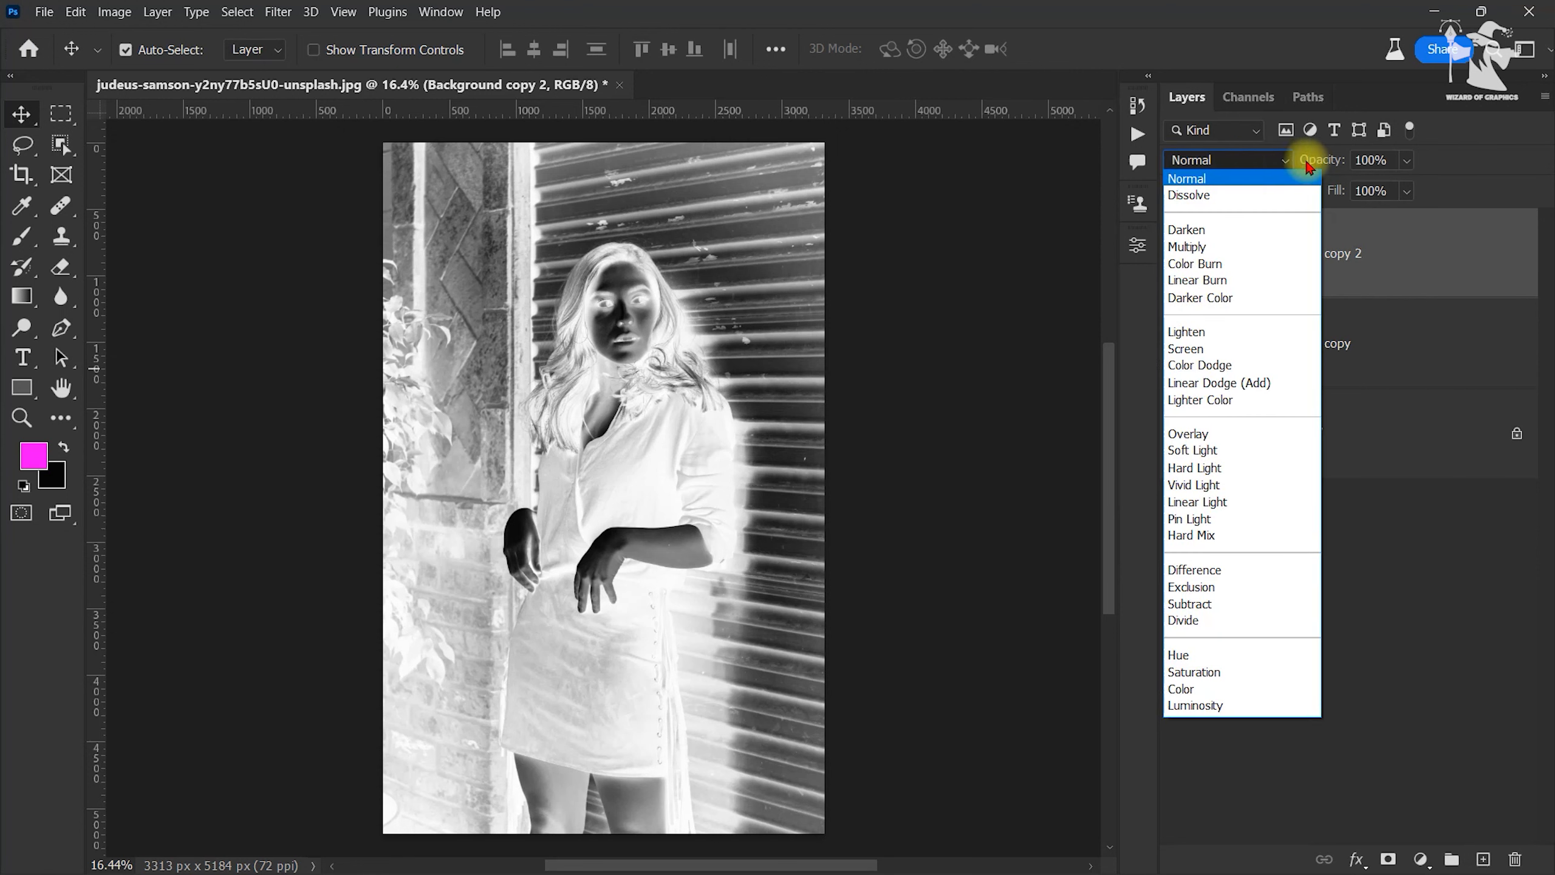
mouse_move(1220, 160)
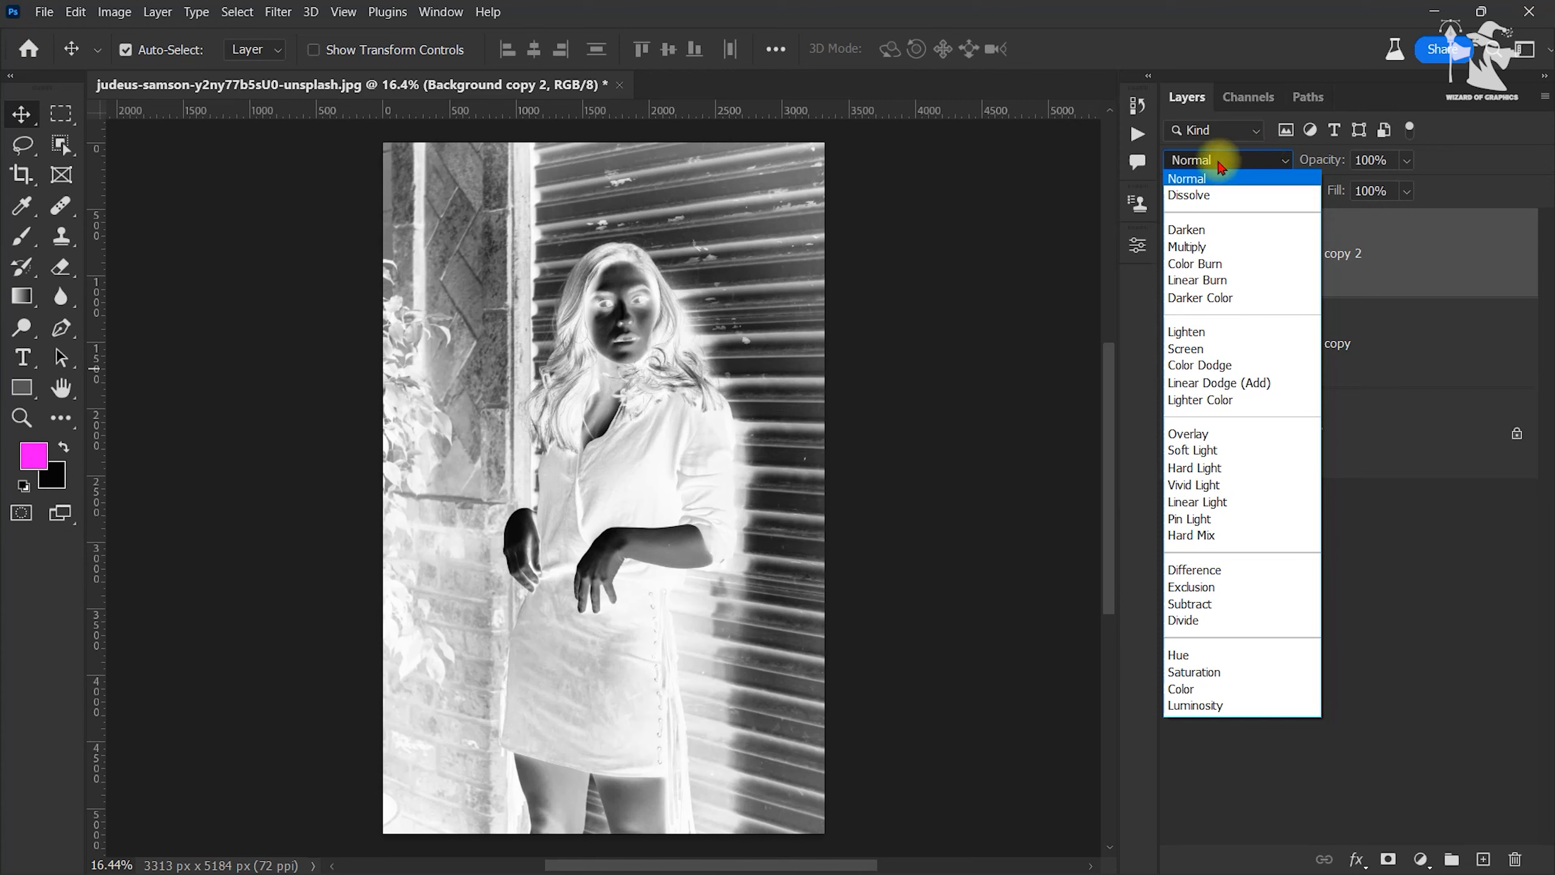
mouse_move(1187, 196)
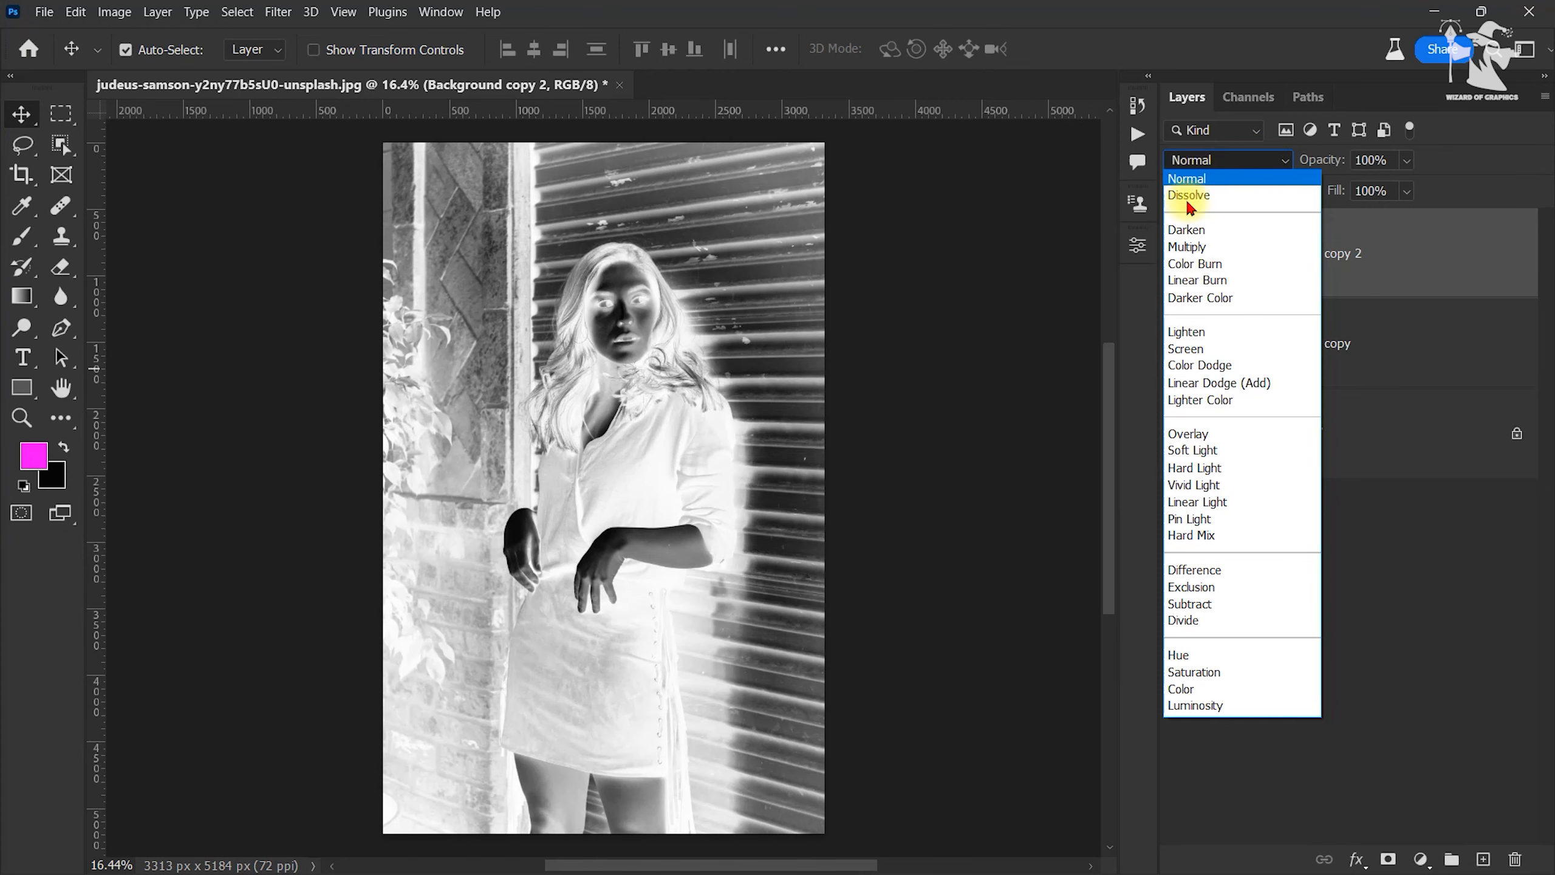
click(1199, 364)
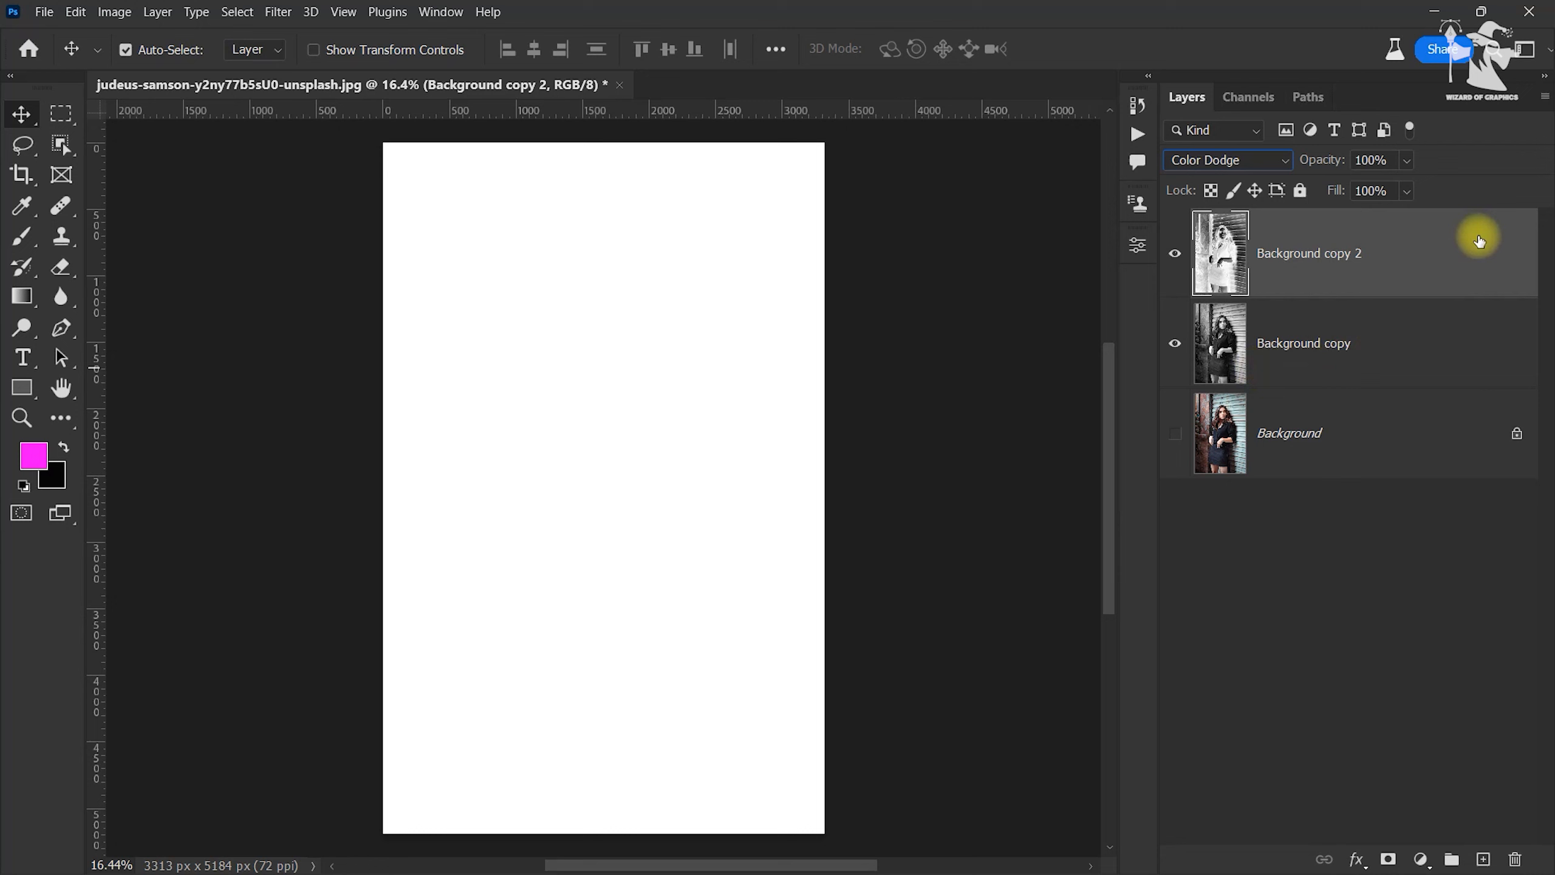
mouse_move(278, 12)
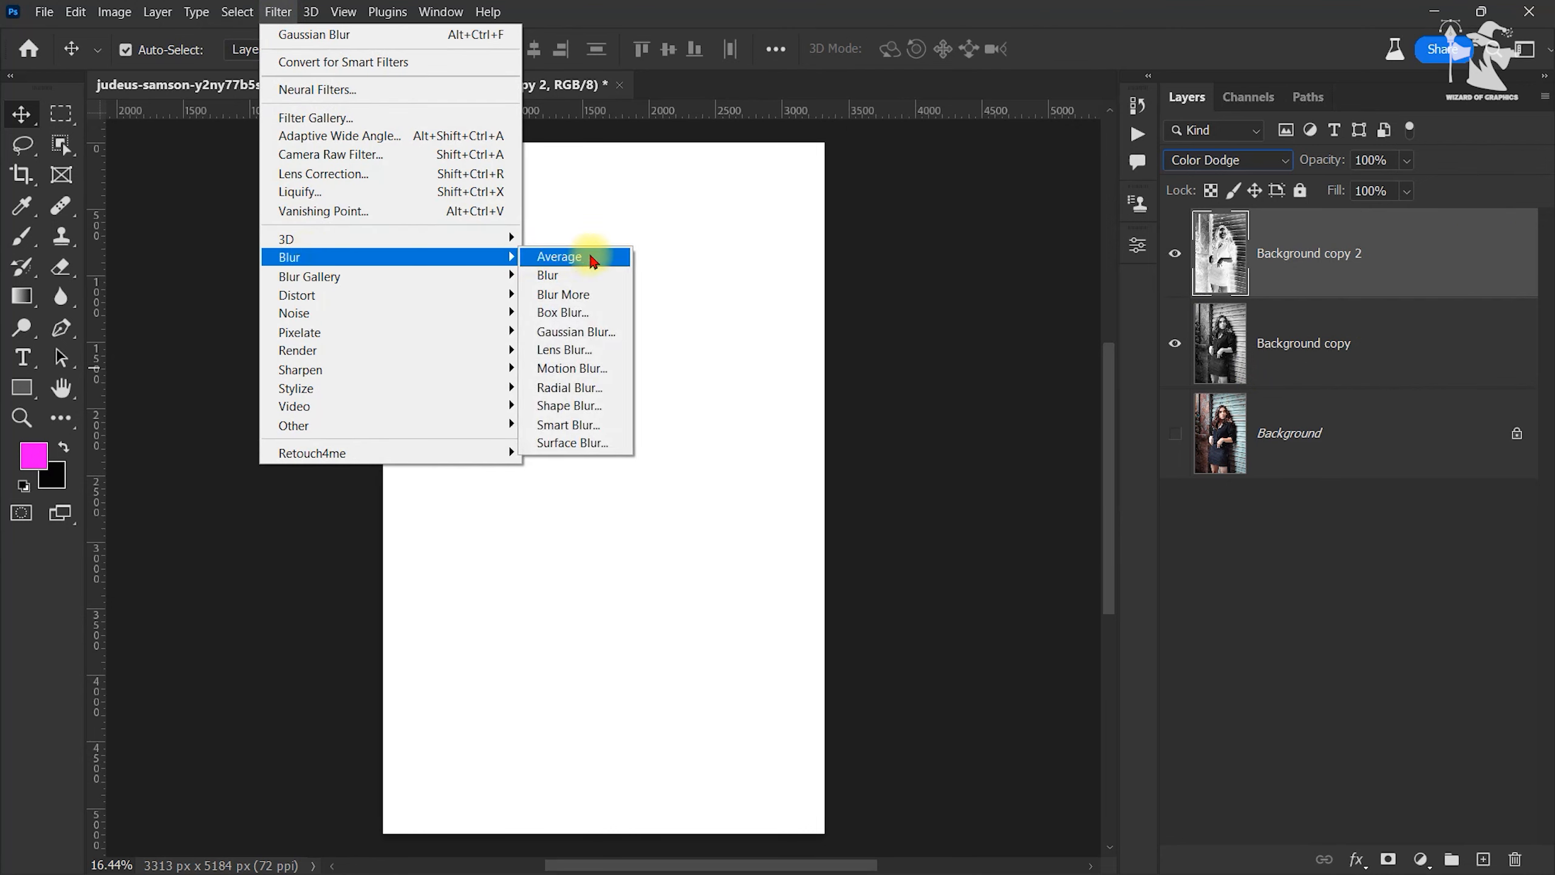
Apply a Gaussian Blur of 14 pixels to the inverted layer.
click(575, 331)
text(14)
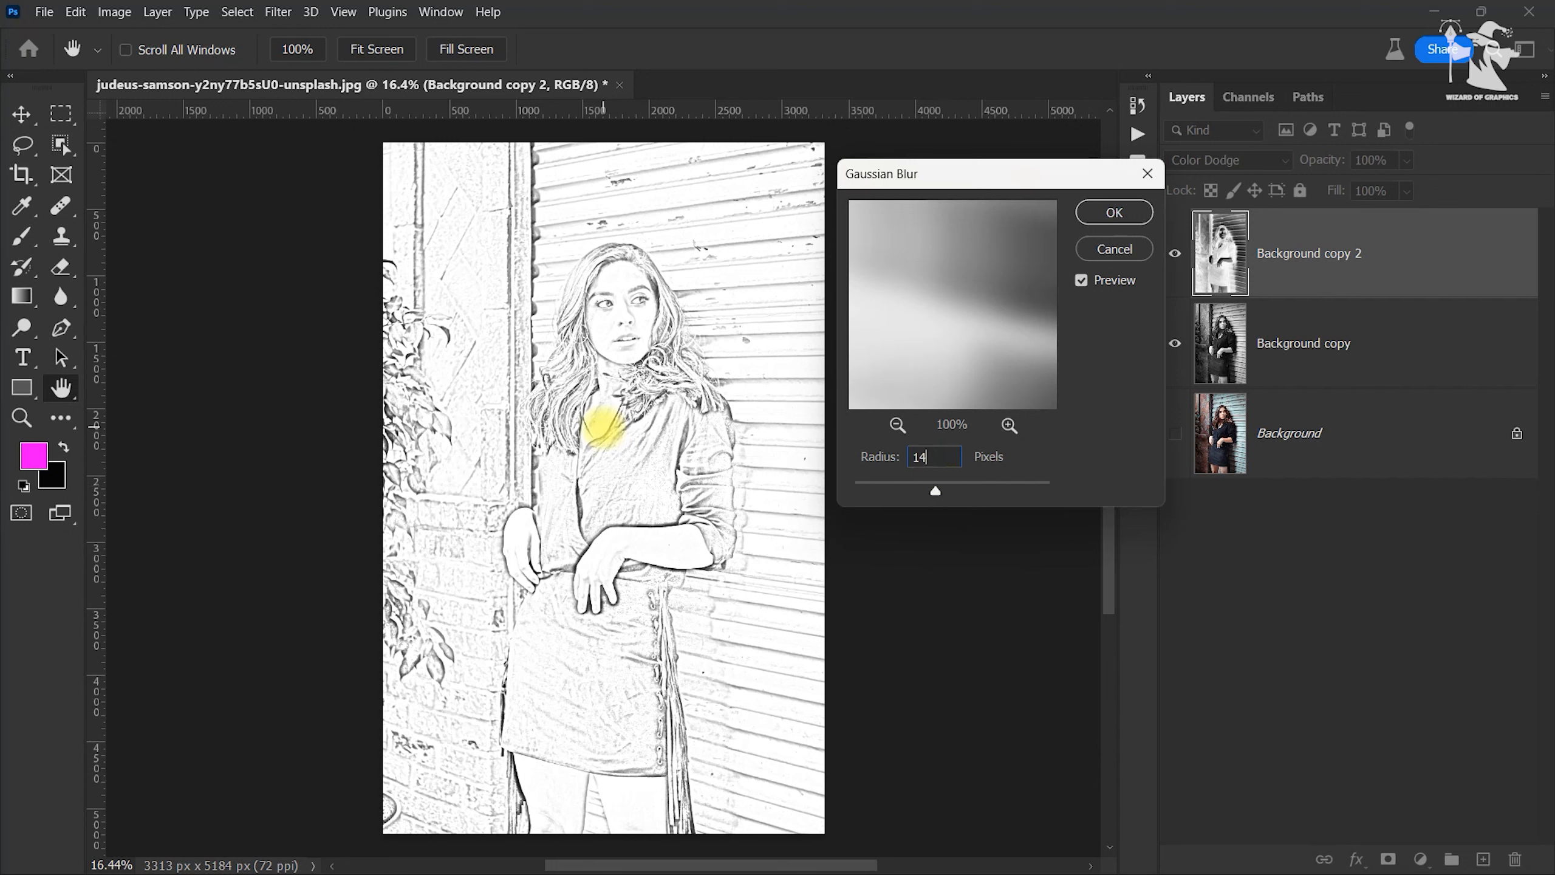
mouse_move(933, 309)
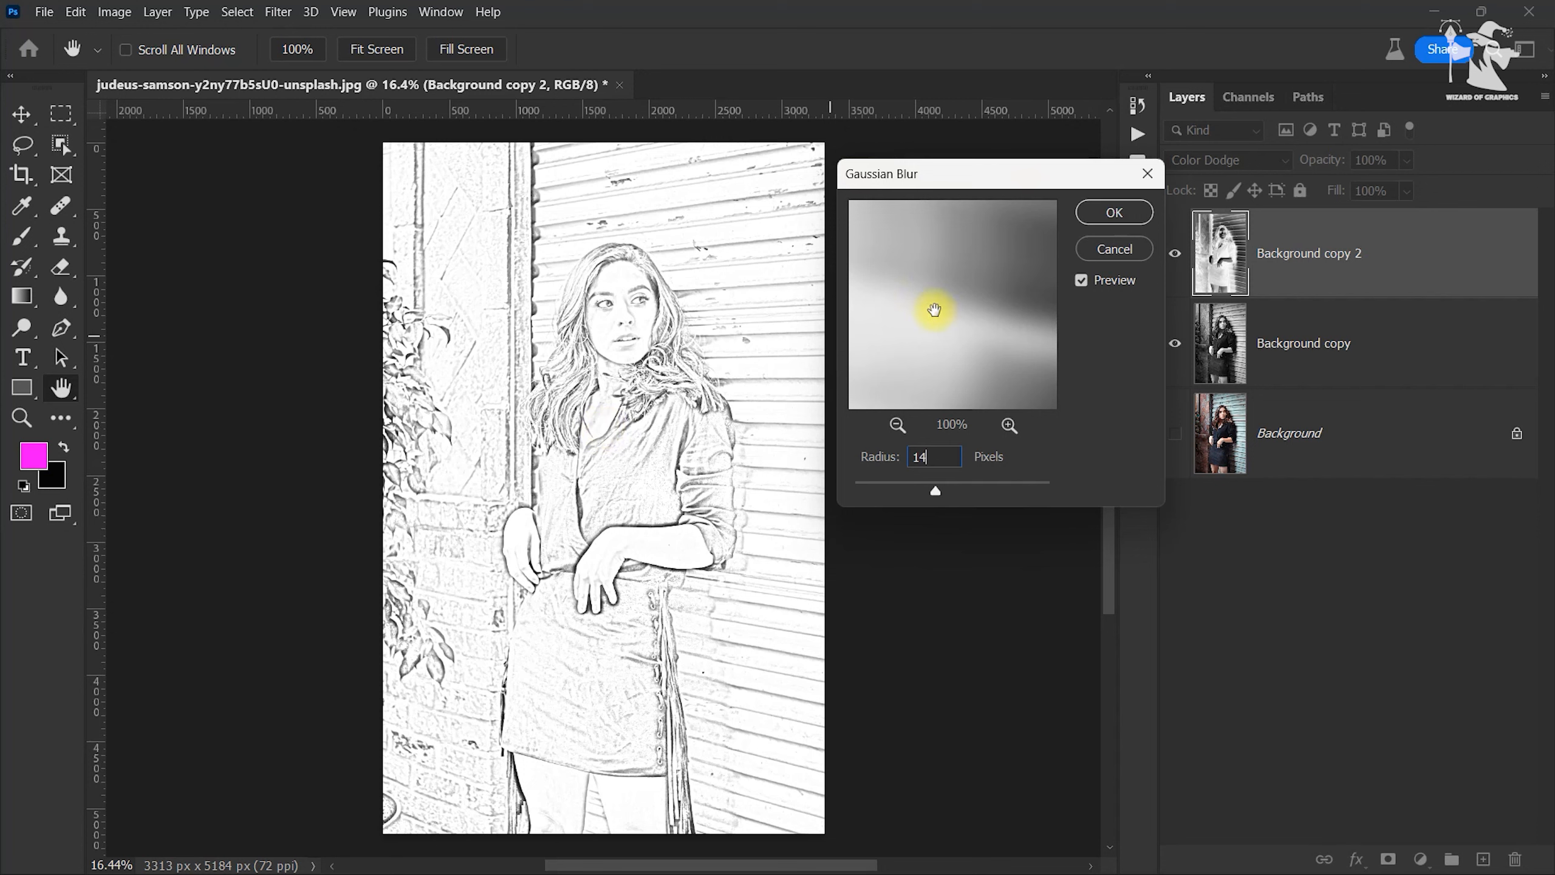
click(1113, 212)
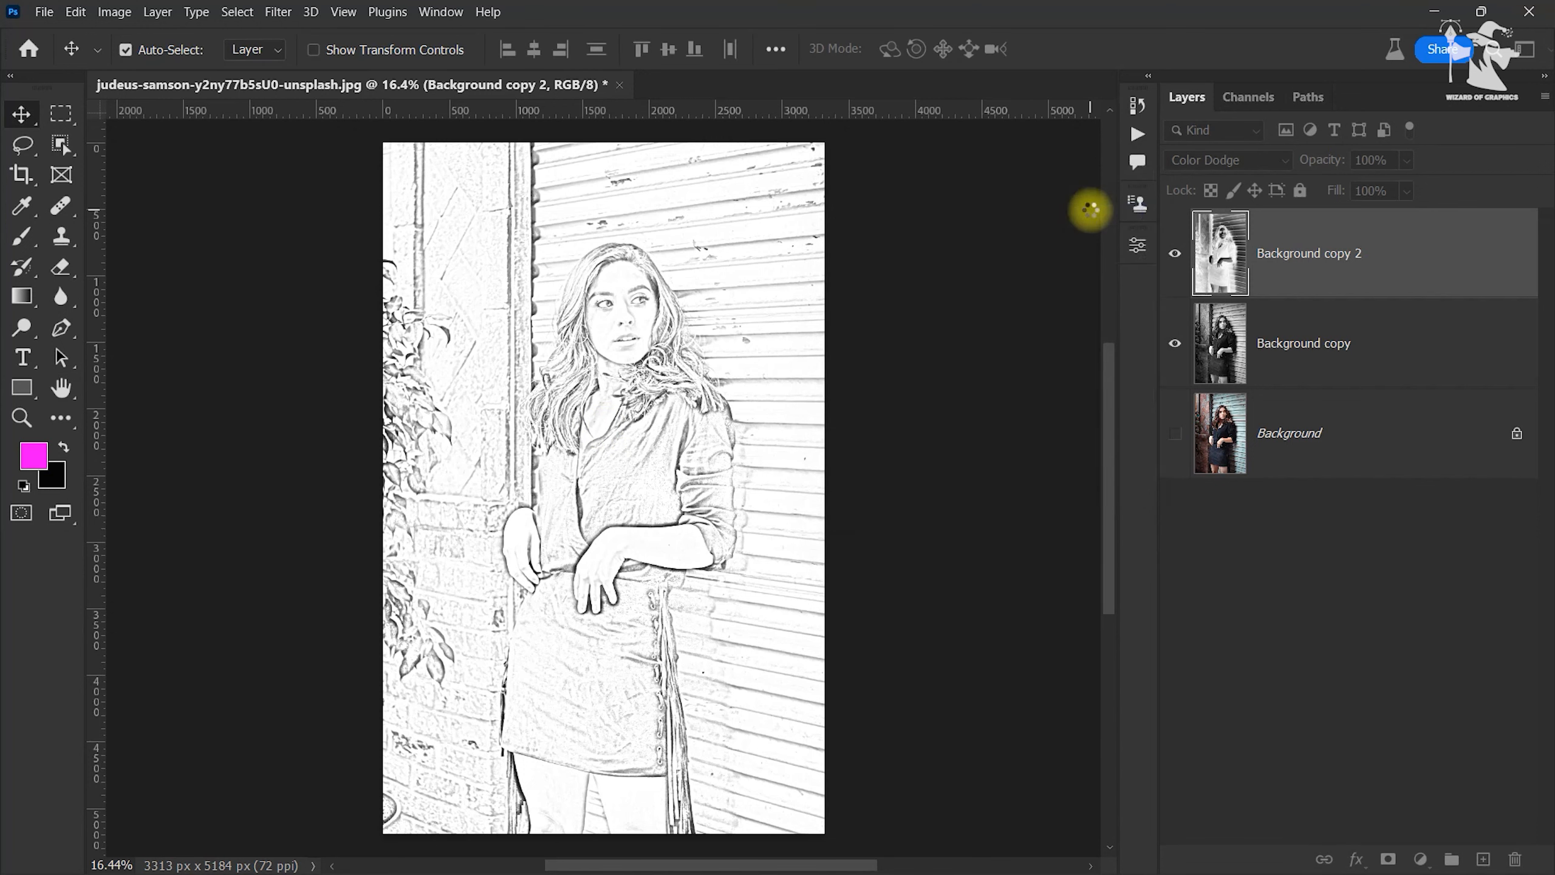
mouse_move(743, 452)
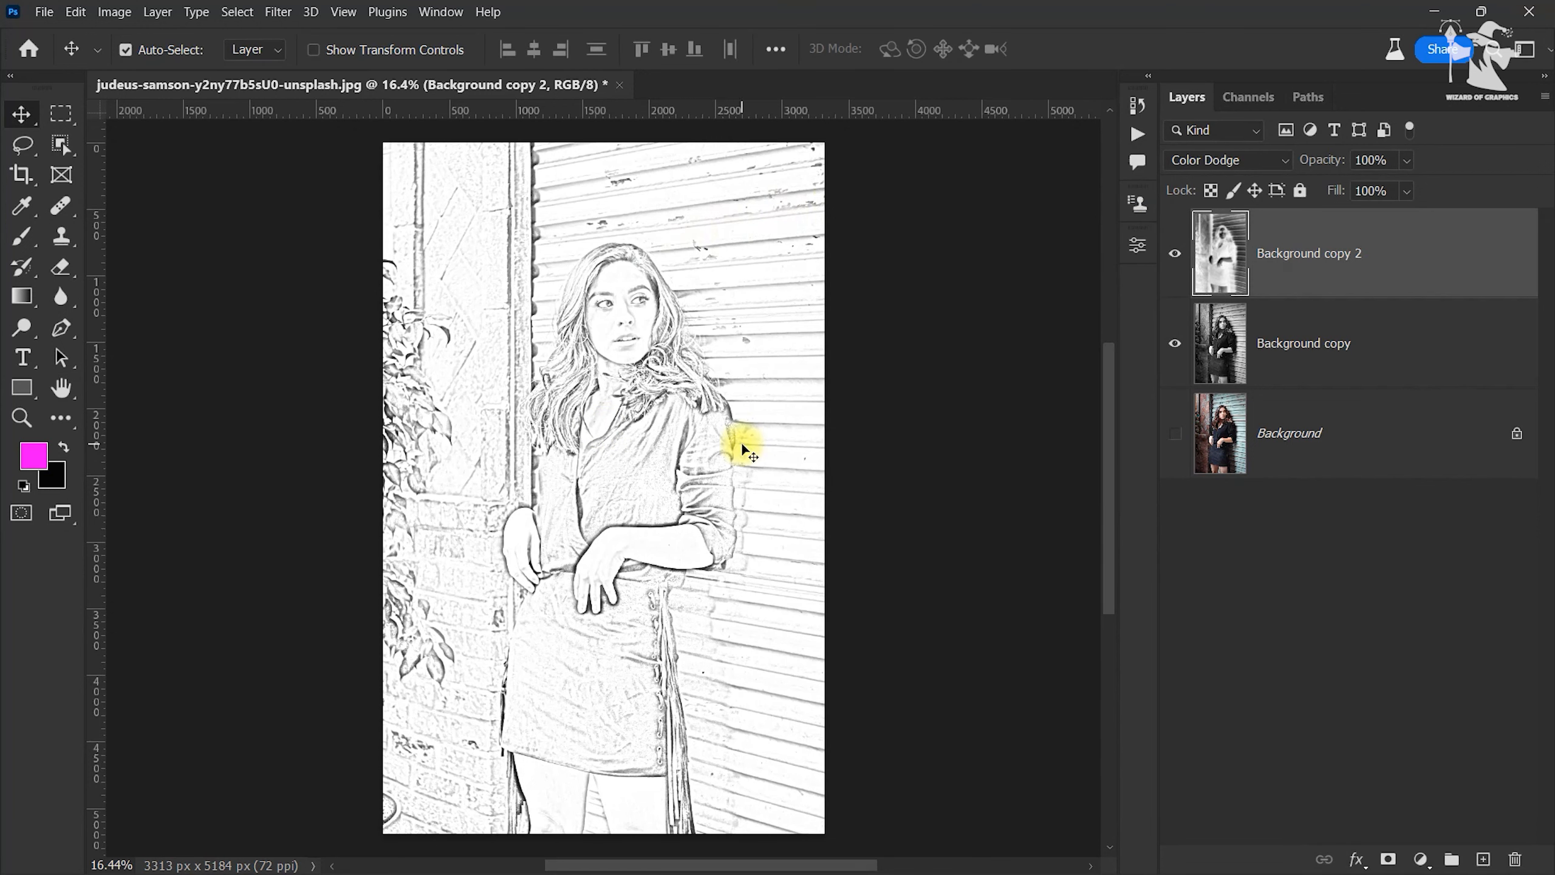